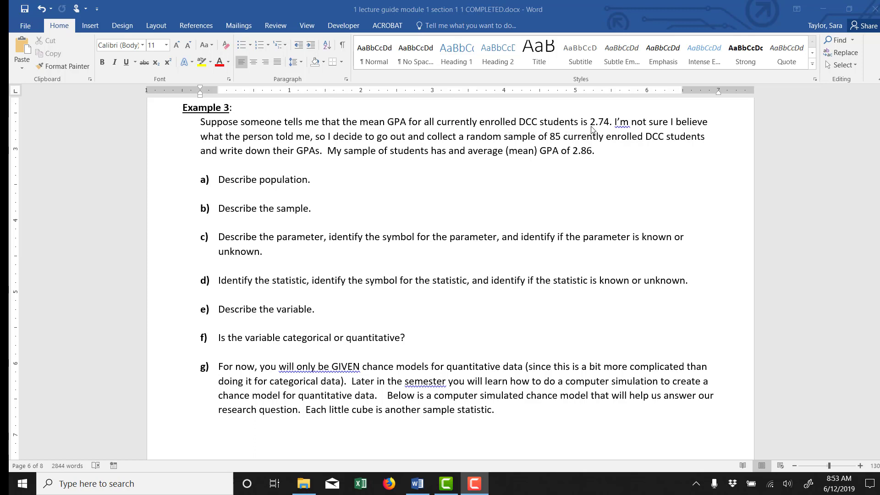
{"action": "mouse_move", "coordinate": [601, 128]}
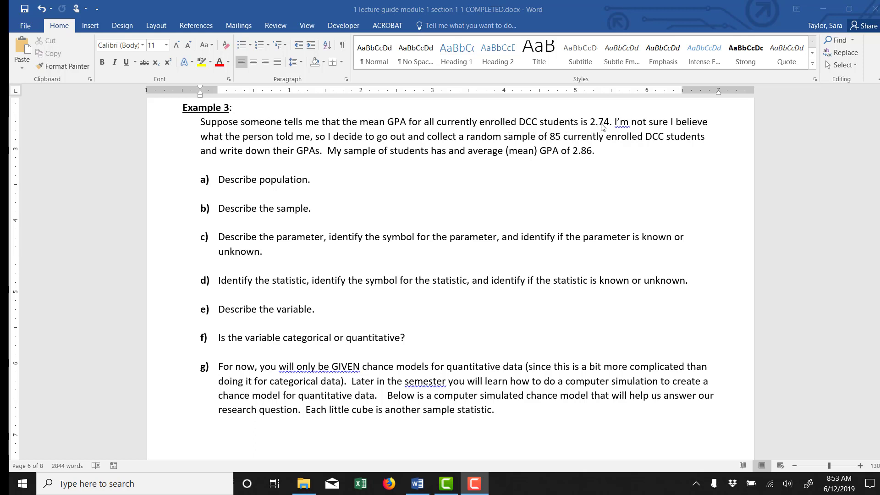
{"action": "mouse_move", "coordinate": [320, 147]}
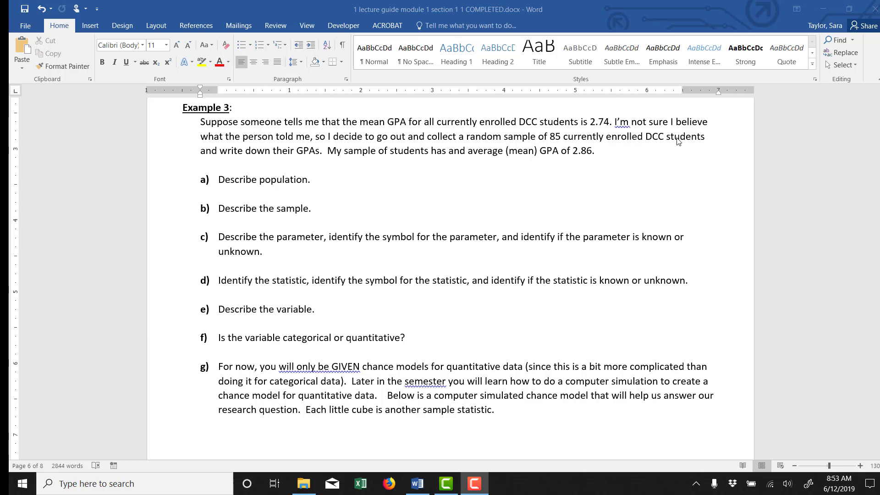
{"action": "mouse_move", "coordinate": [317, 182]}
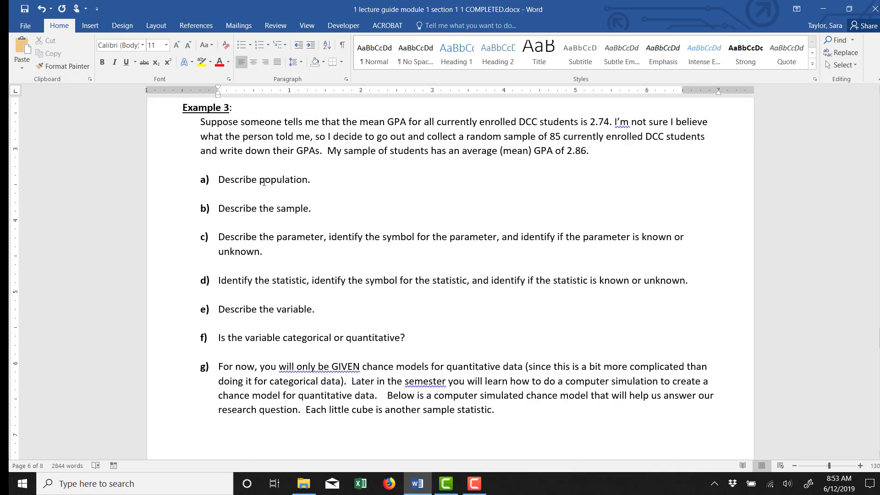
Step: Change 'has and average' to 'has an average' in Example 3 and add an answer line under part a
{"action": "left_click", "coordinate": [220, 194]}
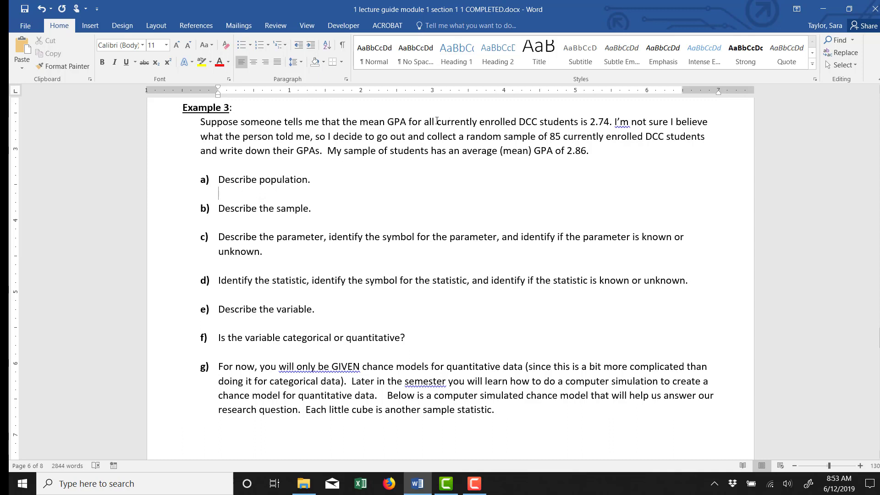
{"action": "left_click_drag", "start_coordinate": [425, 122], "coordinate": [517, 122]}
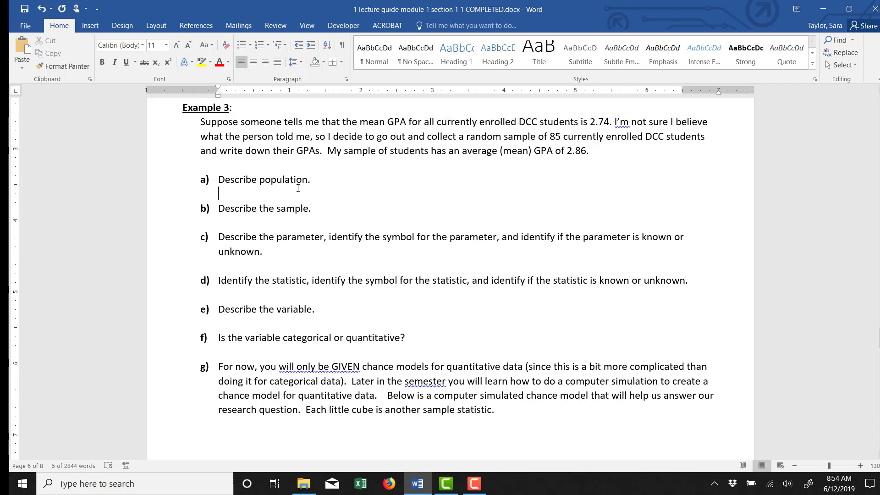
Step: Write red answers: population is ALL enrolled DCC students; sample is the 85 students talked to
{"action": "type", "text": "The population is ALL currently enrolled DCC students."}
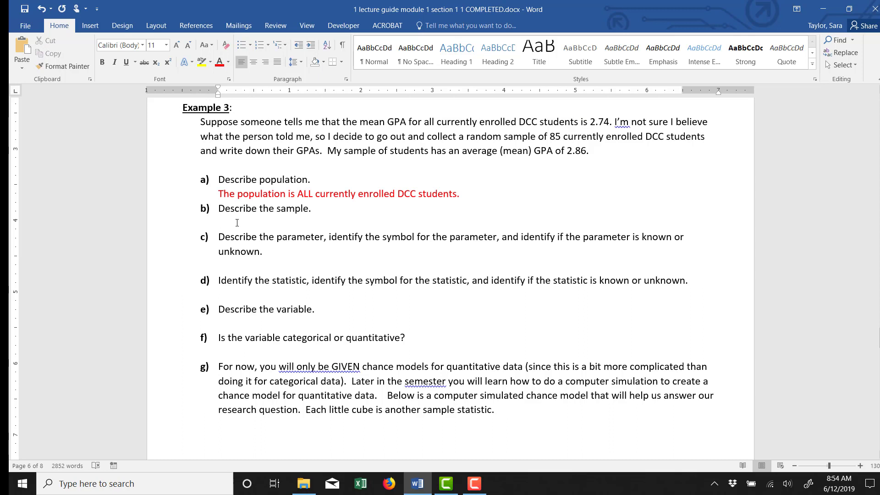
{"action": "left_click", "coordinate": [219, 221]}
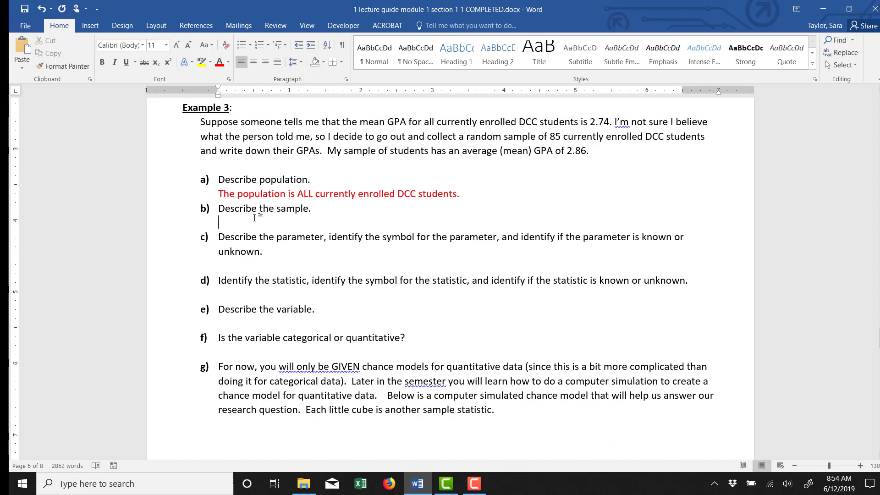
{"action": "mouse_move", "coordinate": [521, 143]}
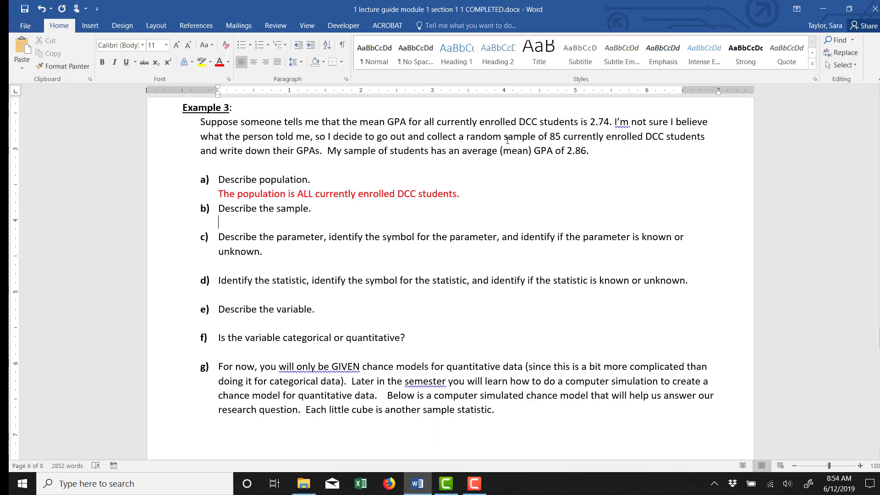
{"action": "double_click", "coordinate": [481, 137]}
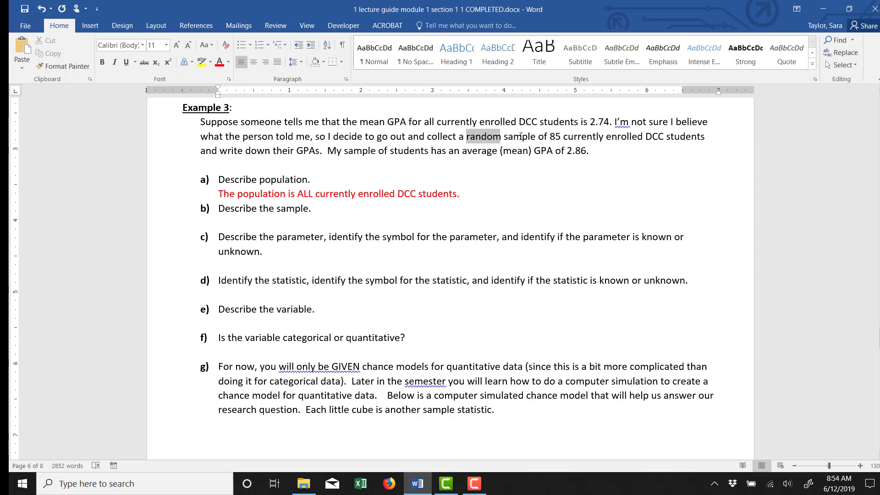
{"action": "left_click_drag", "start_coordinate": [499, 137], "coordinate": [662, 136]}
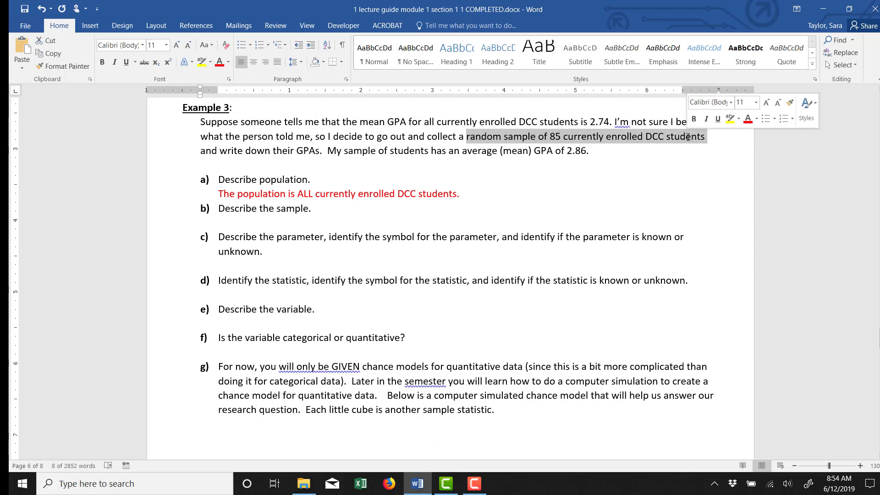
{"action": "left_click", "coordinate": [311, 220]}
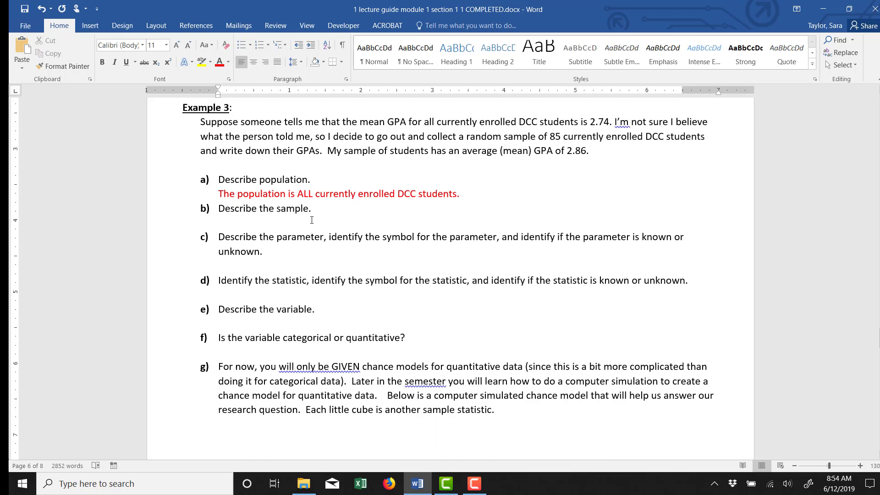
{"action": "type", "text": "The sample is the 85 currently enrolled DCC students who I talked to."}
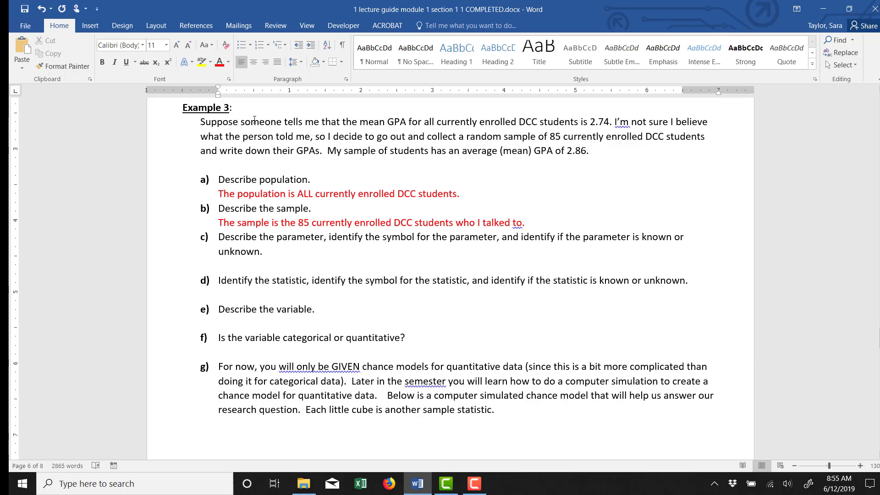
{"action": "left_click_drag", "start_coordinate": [239, 122], "coordinate": [612, 122]}
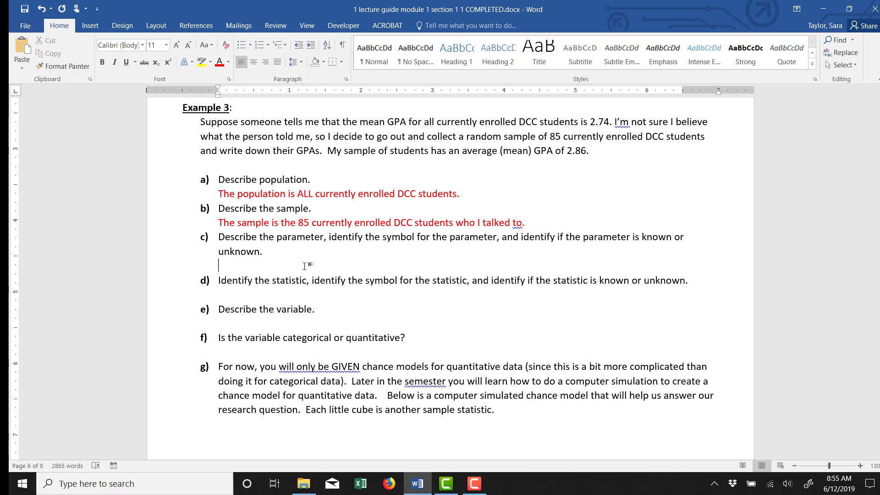
Step: Write the part c parameter answer (mean GPA of ALL DCC students) with a μ equation
{"action": "type", "text": "The parameter is the average (mean) GPA of ALL currently enrolled DCC students."}
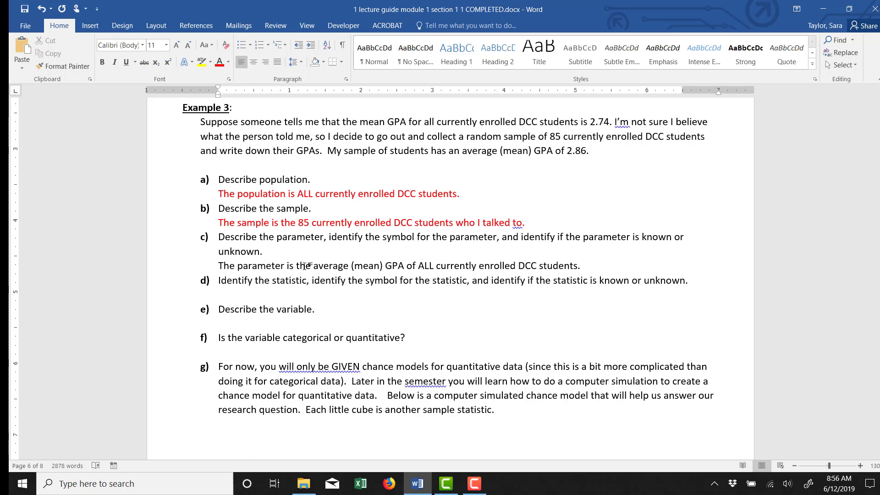
{"action": "left_click", "coordinate": [581, 266]}
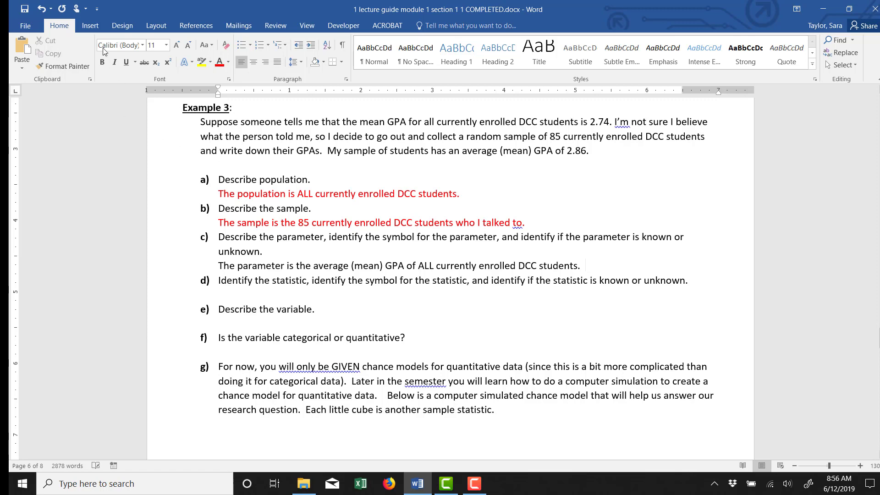
{"action": "left_click", "coordinate": [90, 25]}
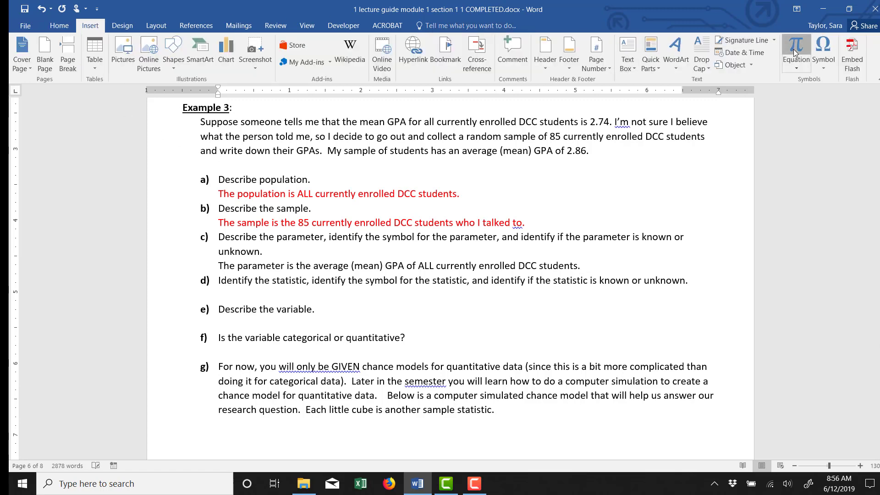
{"action": "left_click", "coordinate": [795, 51]}
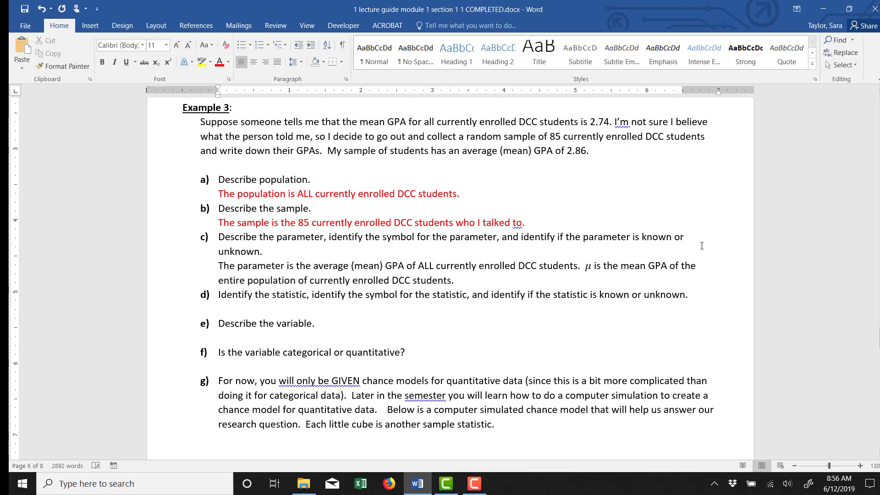
Step: Colour the part c answer red and add 'It is an unknown value.'
{"action": "left_click_drag", "start_coordinate": [308, 281], "coordinate": [456, 280]}
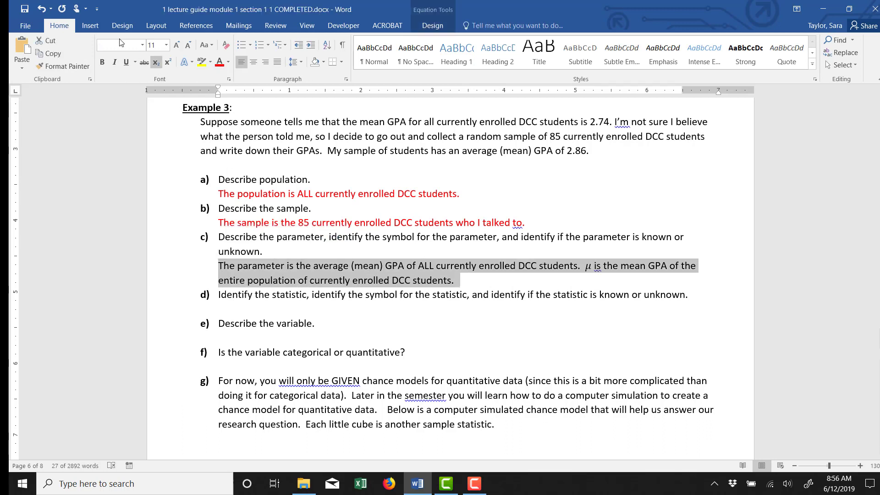
{"action": "left_click", "coordinate": [219, 62]}
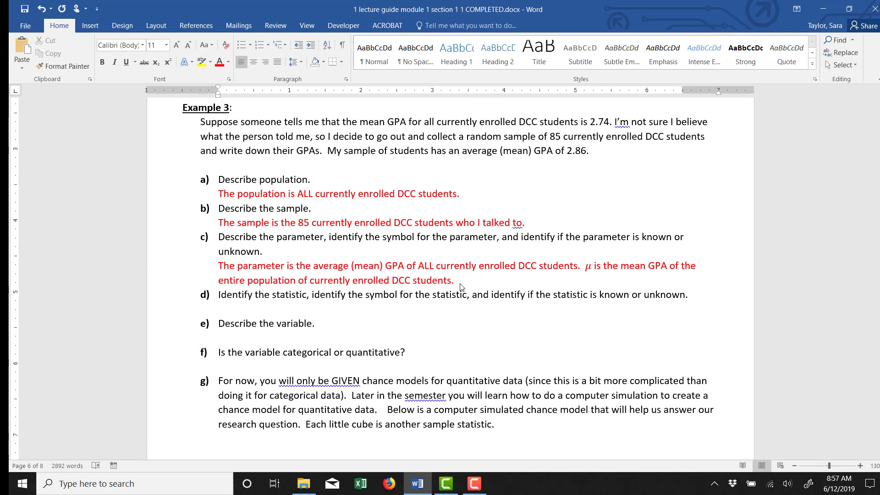
{"action": "type", "text": "It is an unknown value."}
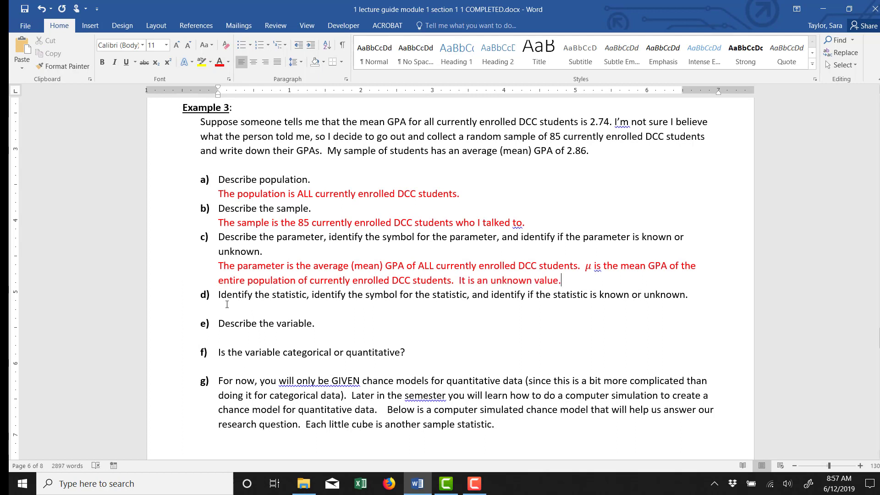
{"action": "mouse_move", "coordinate": [300, 305]}
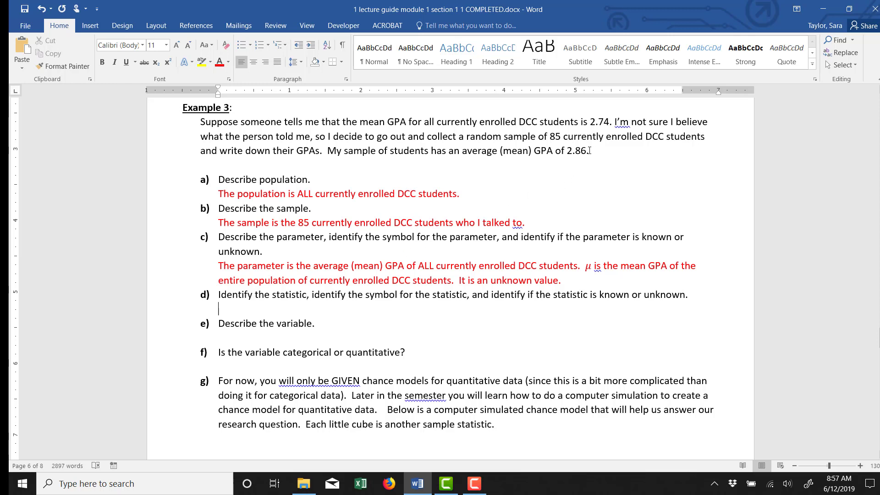
Step: Write the part d statistic answer, x̄ = 2.86 sample mean GPA, in red
{"action": "left_click_drag", "start_coordinate": [462, 151], "coordinate": [593, 150]}
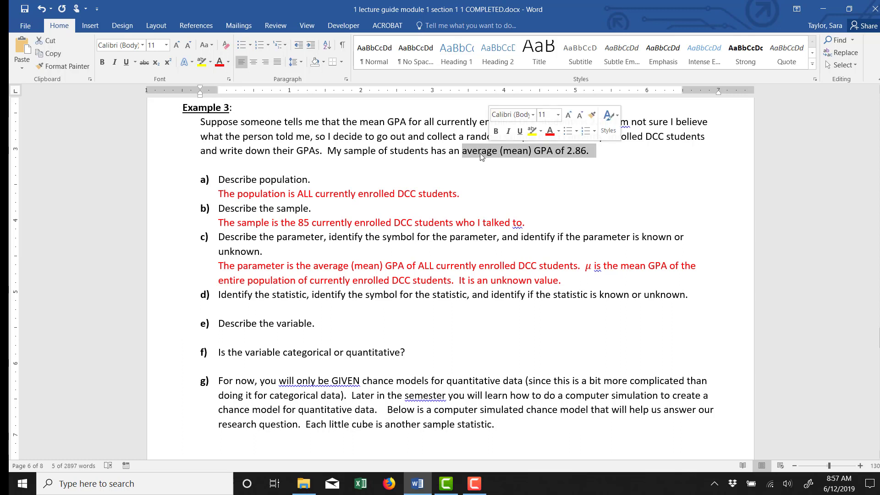
{"action": "type", "text": "The statistic i"}
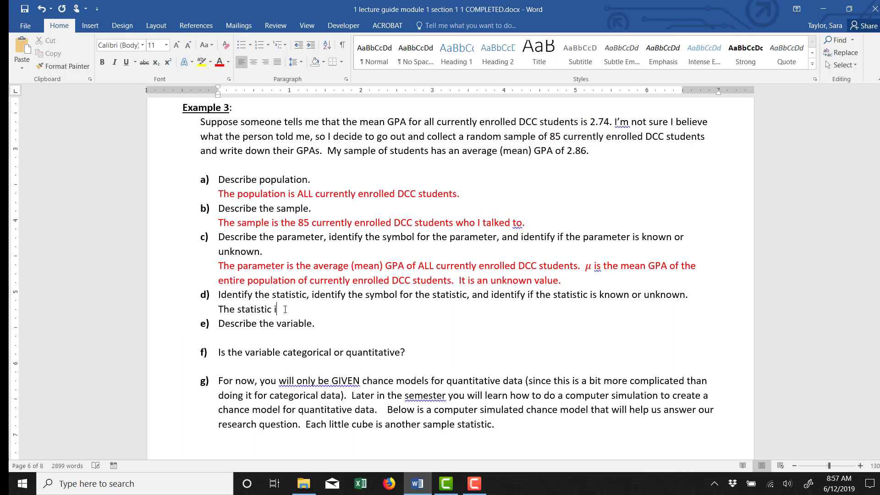
{"action": "type", "text": "s"}
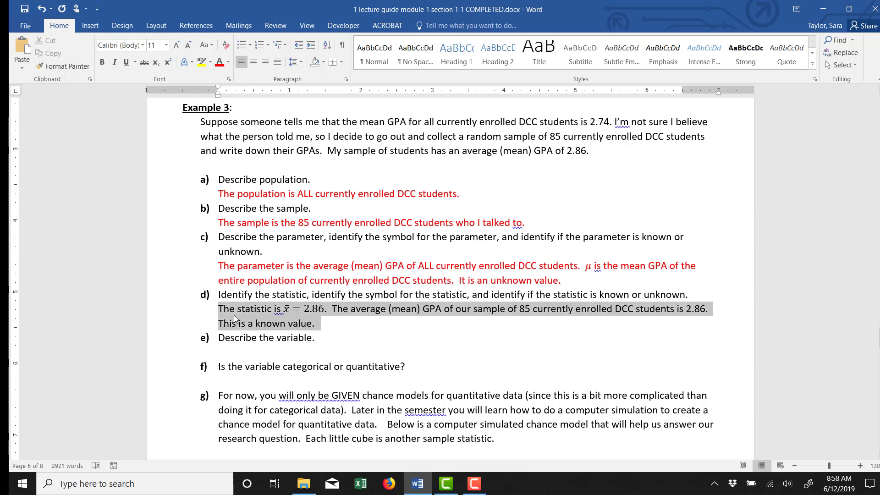
{"action": "left_click", "coordinate": [267, 309]}
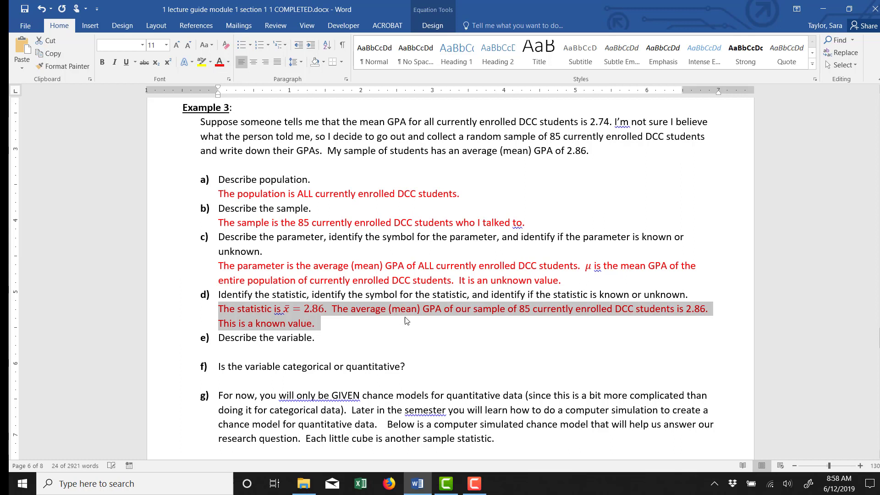
{"action": "left_click", "coordinate": [315, 324]}
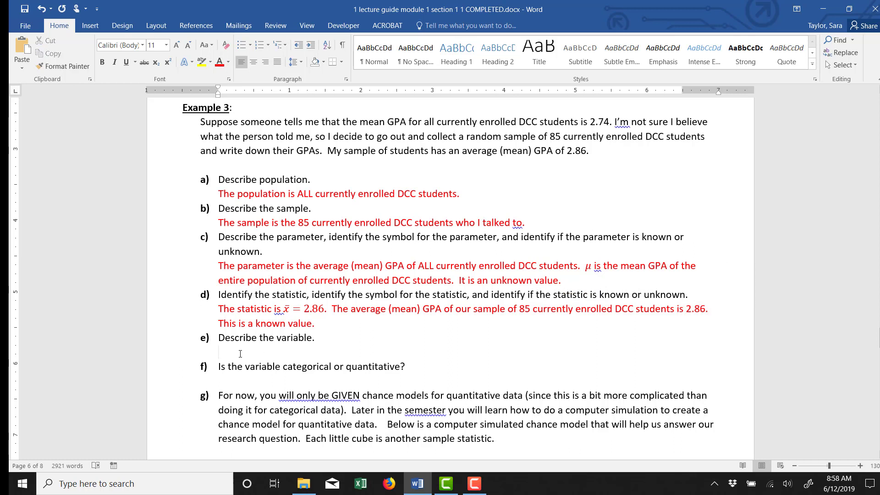
Step: Answer part e with 'The variable is the GPA of each student.' and part f with 'Quantitative'
{"action": "left_click", "coordinate": [219, 353]}
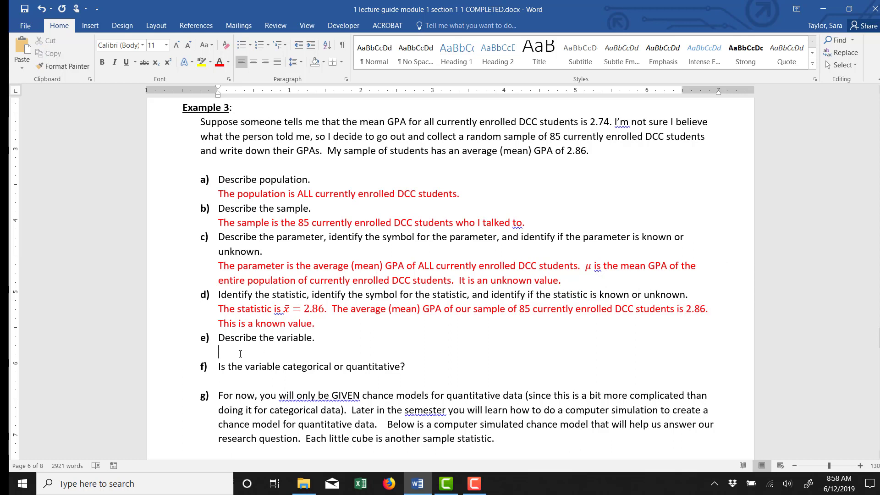
{"action": "type", "text": "The variable"}
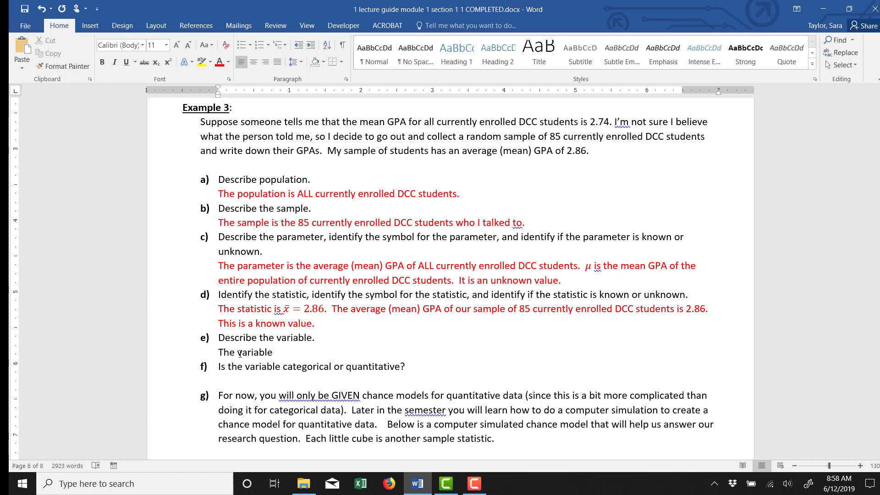
{"action": "left_click", "coordinate": [273, 352]}
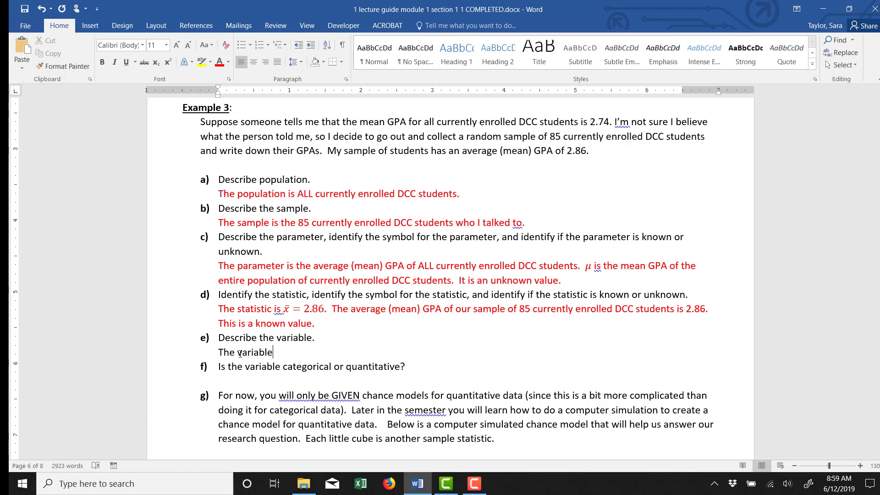
{"action": "type", "text": "is the GPA of each student."}
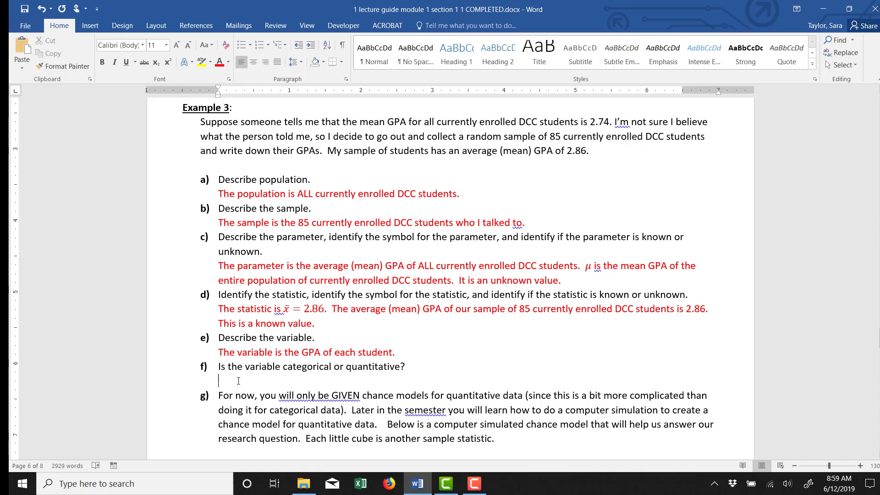
{"action": "type", "text": "Quantitative."}
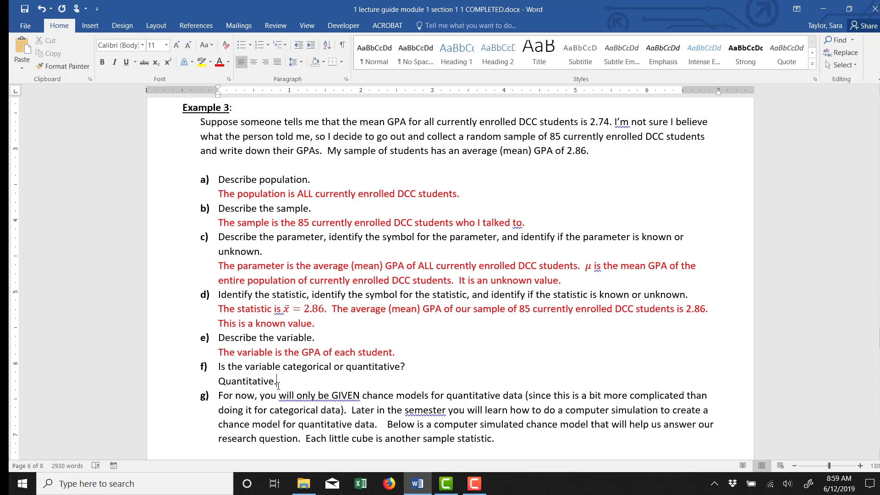
{"action": "double_click", "coordinate": [247, 381]}
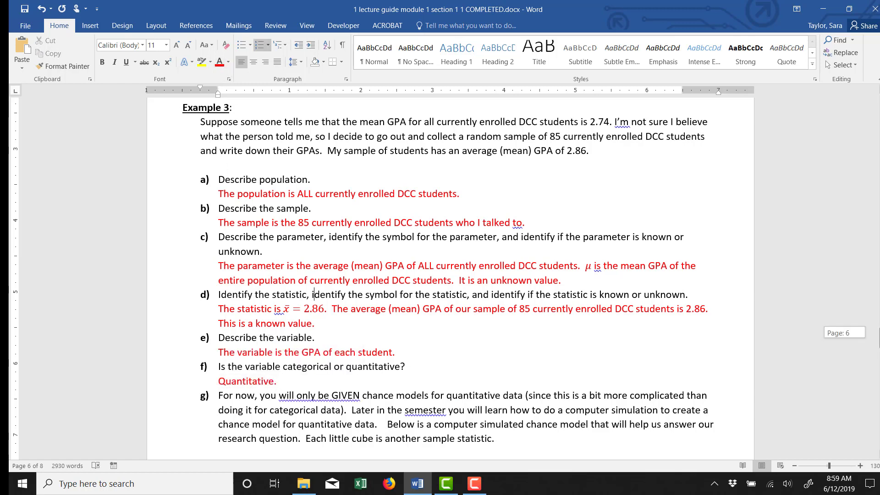
{"action": "scroll", "scroll_direction": "down", "scroll_amount": 3}
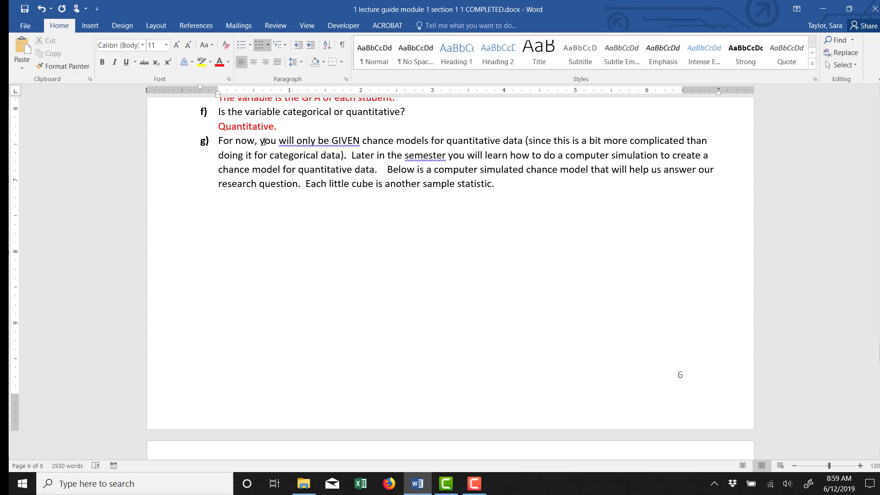
{"action": "left_click_drag", "start_coordinate": [260, 140], "coordinate": [395, 141]}
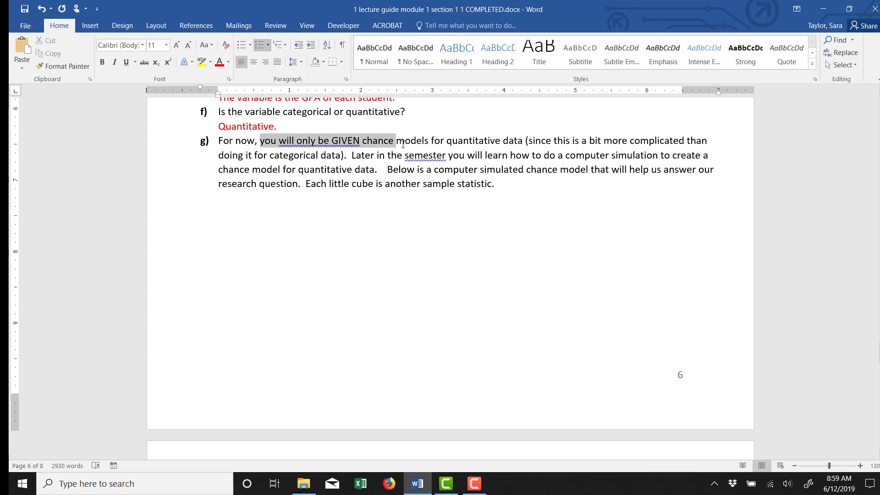
{"action": "left_click_drag", "start_coordinate": [392, 141], "coordinate": [516, 140]}
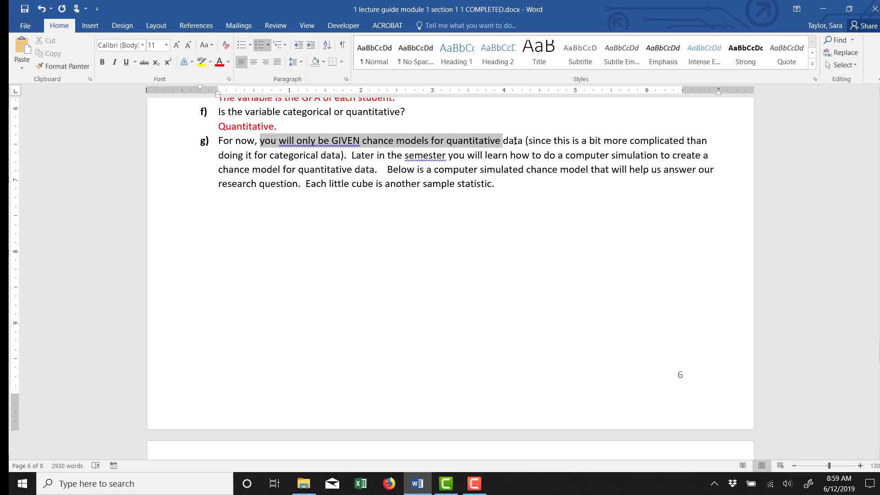
{"action": "left_click", "coordinate": [518, 140]}
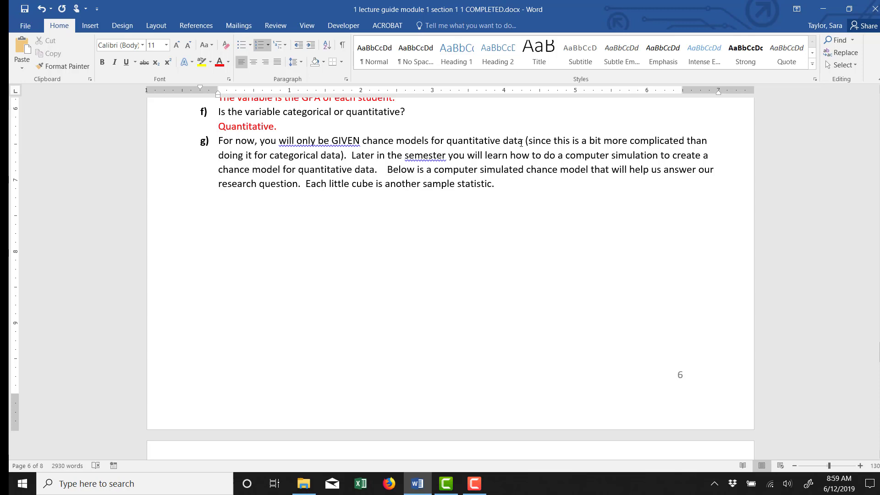
{"action": "mouse_move", "coordinate": [520, 143]}
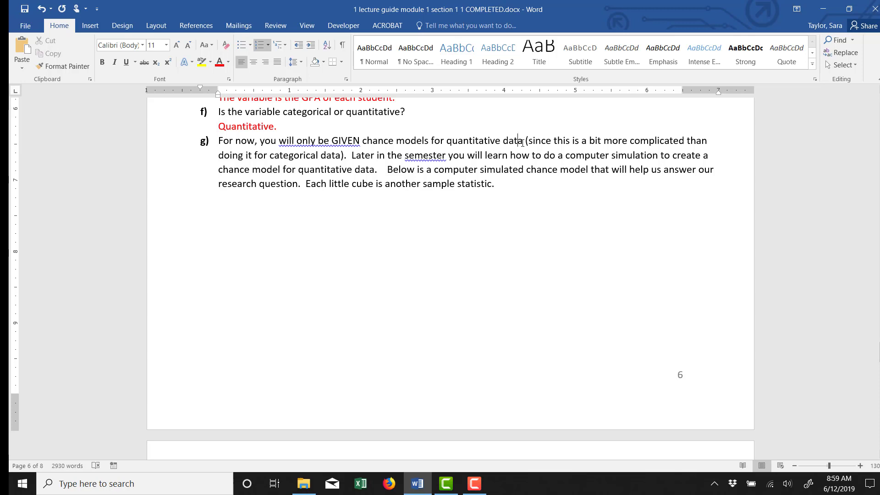
{"action": "mouse_move", "coordinate": [519, 143]}
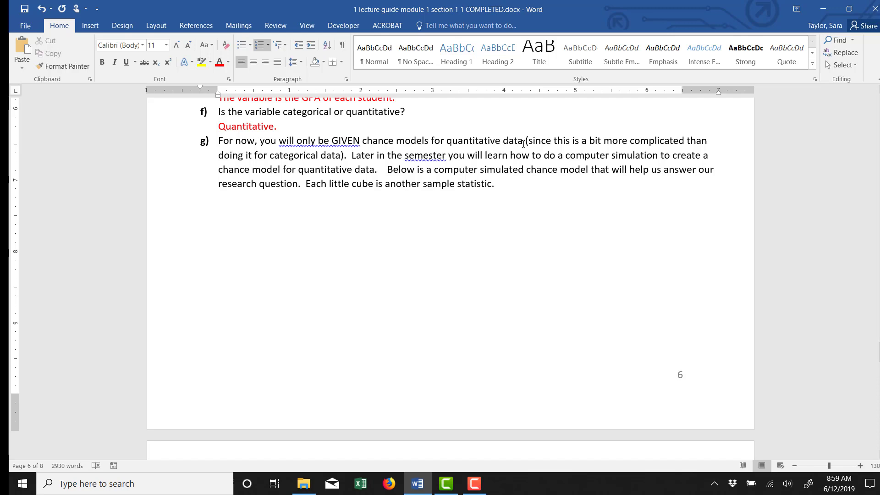
{"action": "left_click_drag", "start_coordinate": [219, 140], "coordinate": [521, 140]}
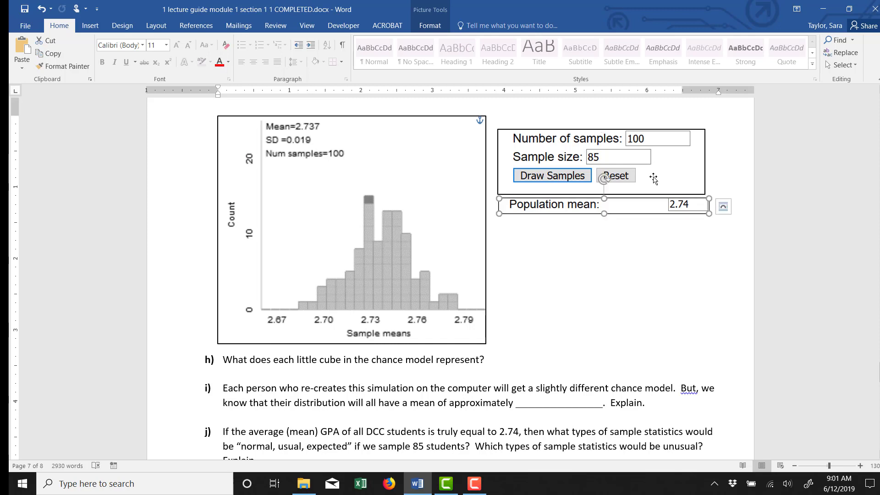
{"action": "mouse_move", "coordinate": [645, 207]}
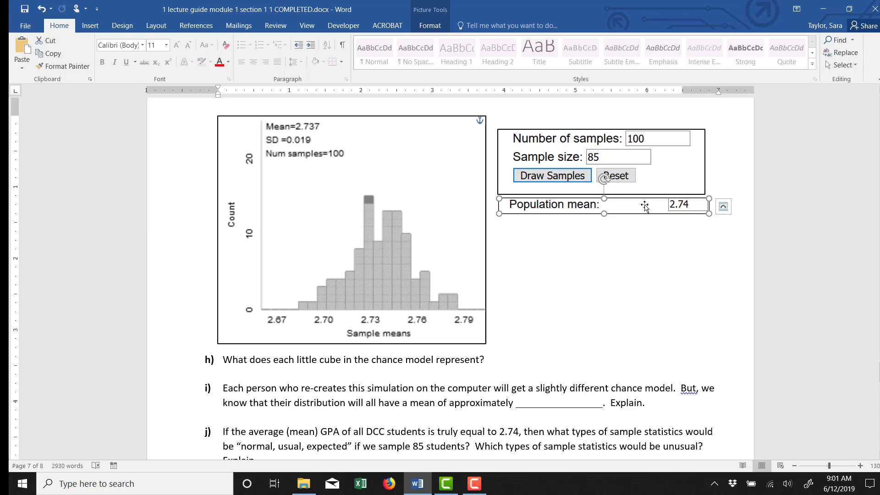
{"action": "mouse_move", "coordinate": [644, 212]}
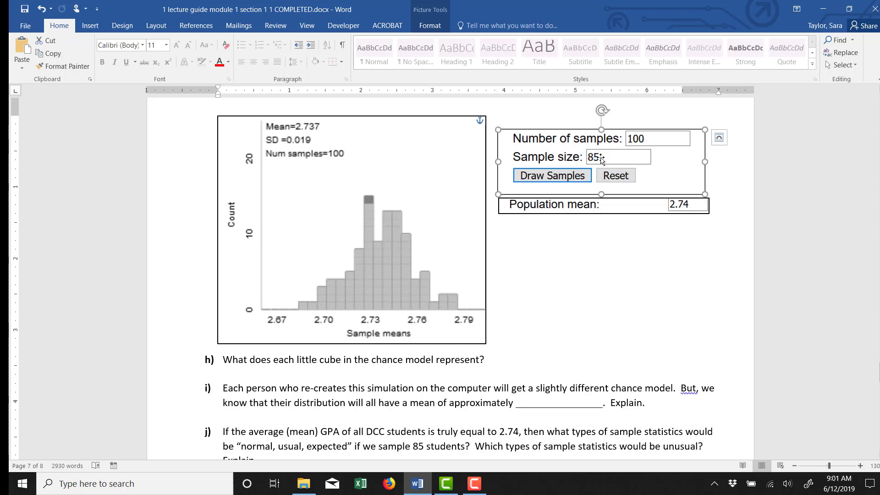
{"action": "mouse_move", "coordinate": [649, 146]}
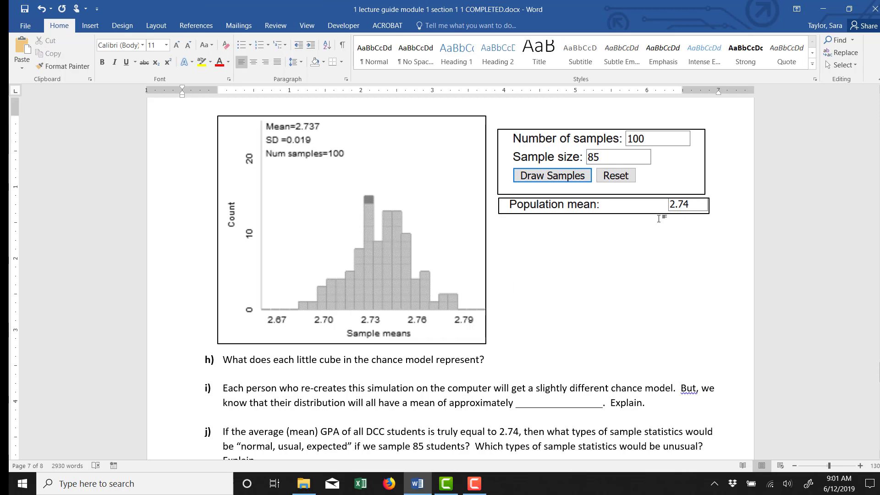
Step: Highlight the part h chance-model answer while explaining it, then deselect
{"action": "left_click", "coordinate": [601, 204]}
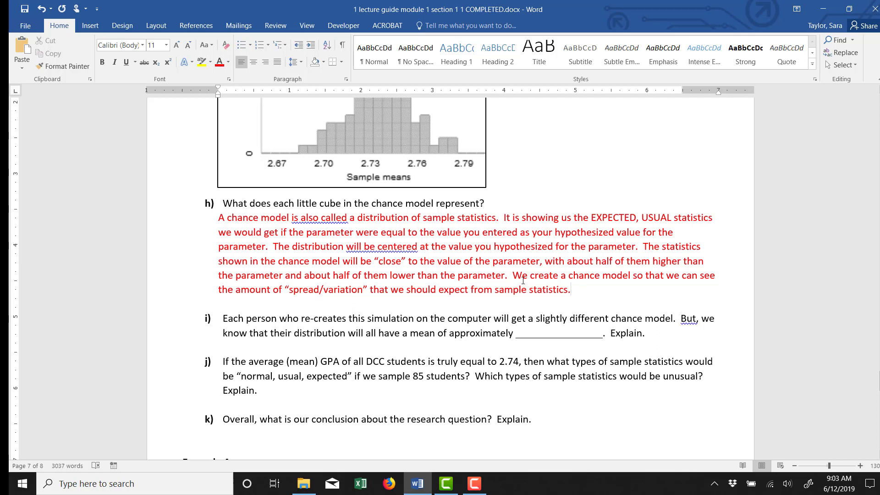
{"action": "left_click_drag", "start_coordinate": [219, 217], "coordinate": [569, 290]}
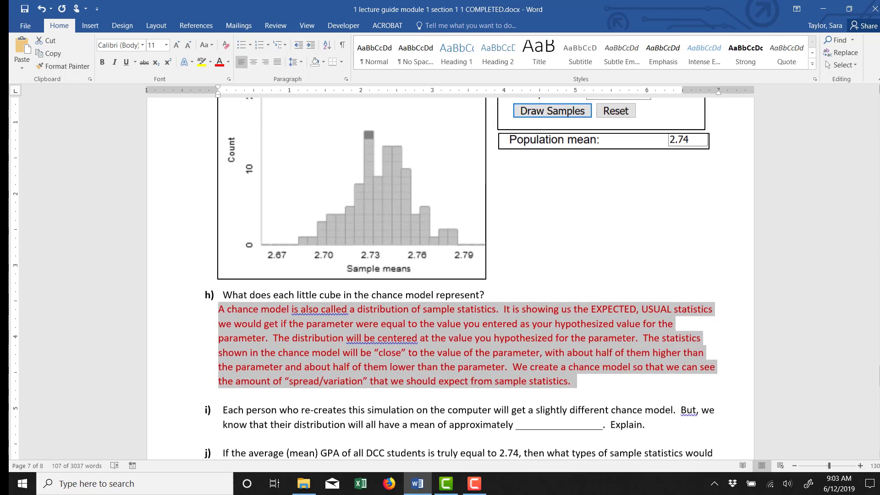
{"action": "scroll", "scroll_direction": "down", "scroll_amount": 3}
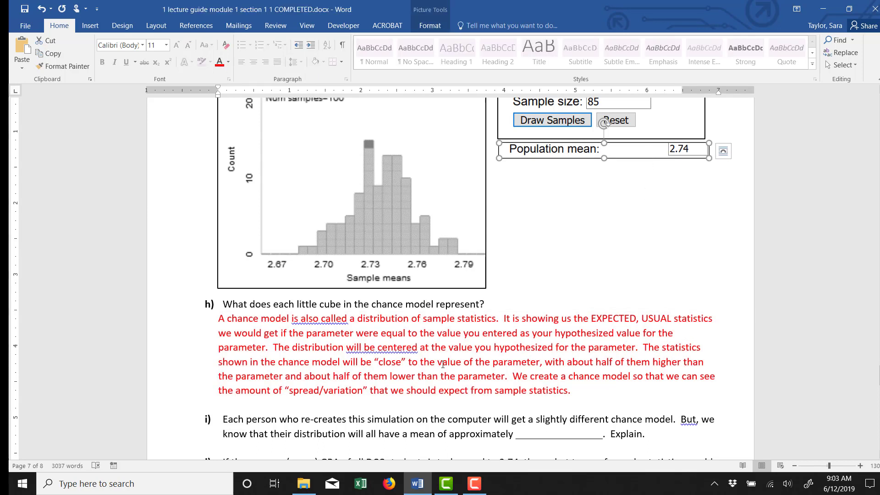
{"action": "mouse_move", "coordinate": [386, 233]}
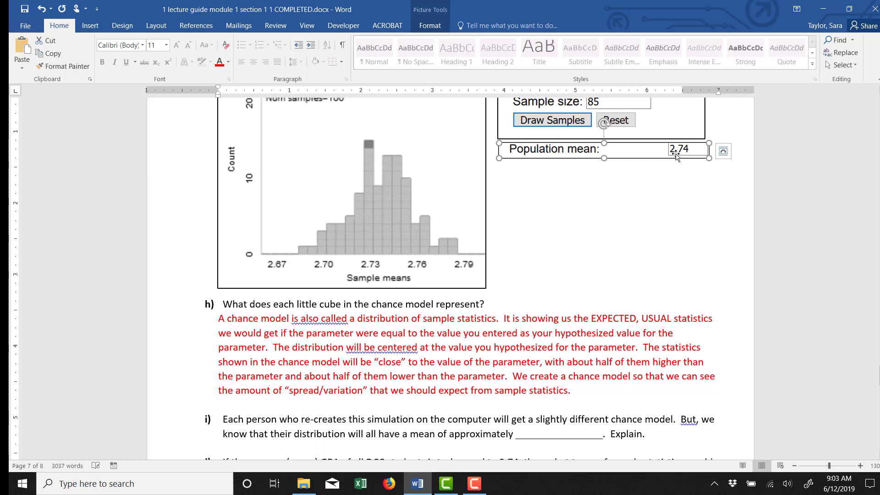
{"action": "mouse_move", "coordinate": [640, 155]}
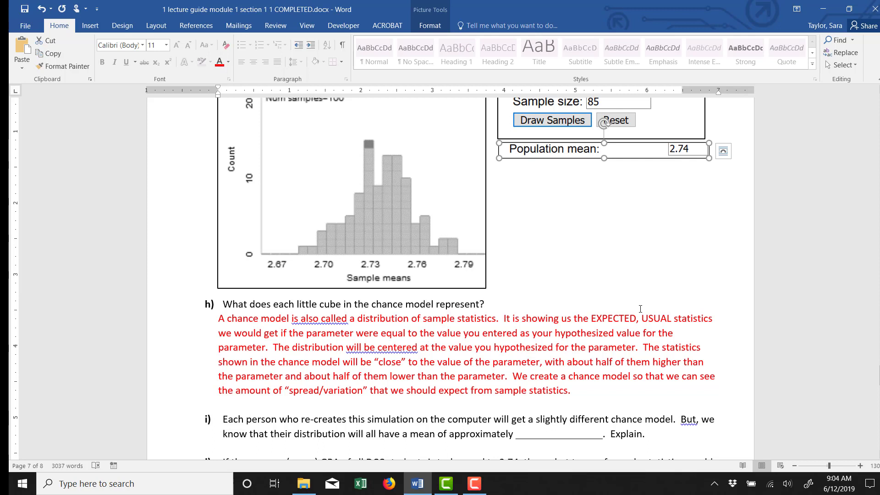
{"action": "left_click", "coordinate": [394, 247]}
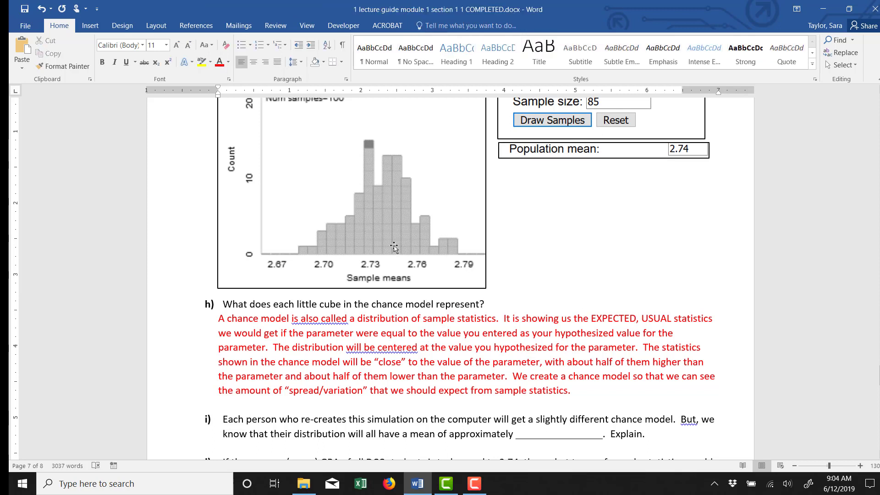
{"action": "mouse_move", "coordinate": [399, 268]}
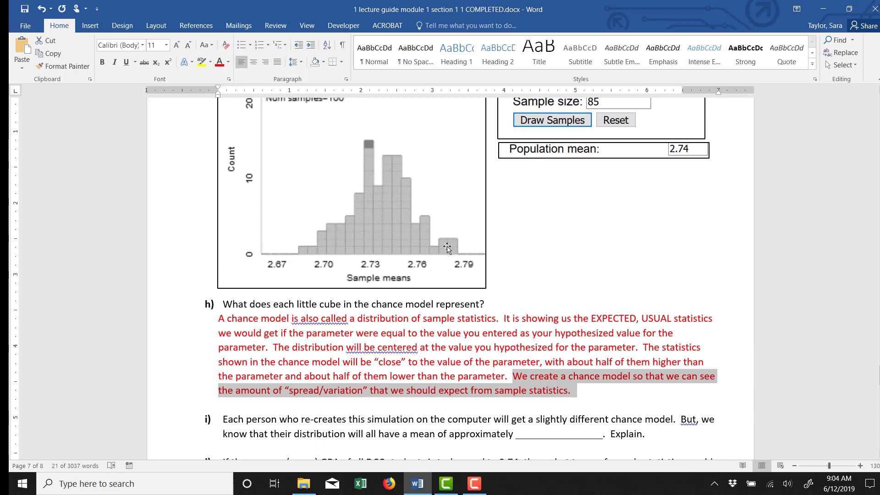
{"action": "left_click", "coordinate": [555, 434]}
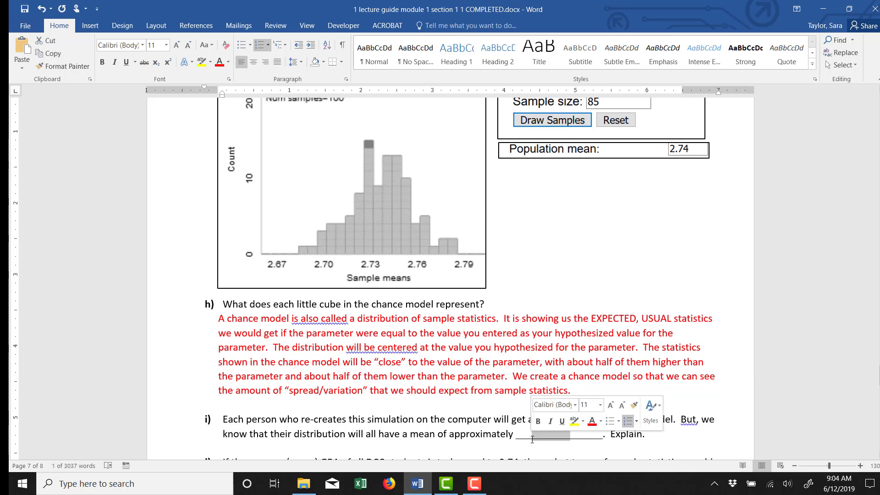
Step: Enter 2.74 in part i's blank and make it red
{"action": "type", "text": "2.74"}
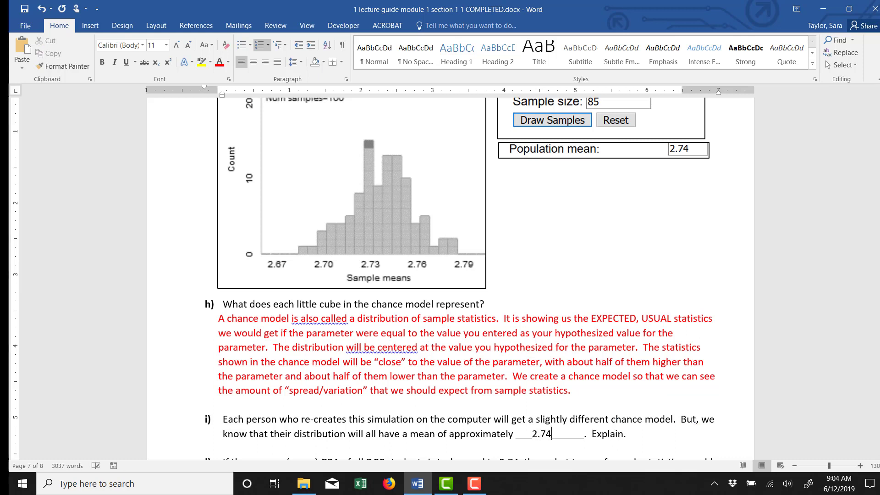
{"action": "double_click", "coordinate": [539, 433]}
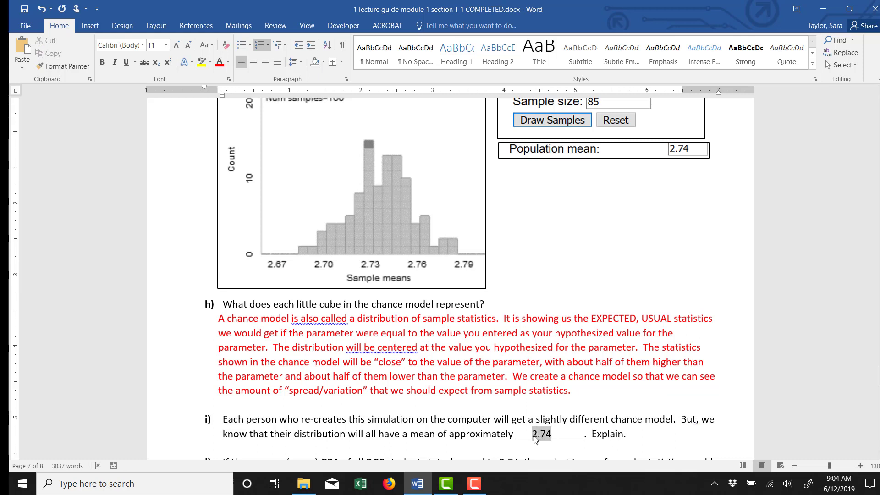
{"action": "double_click", "coordinate": [539, 433]}
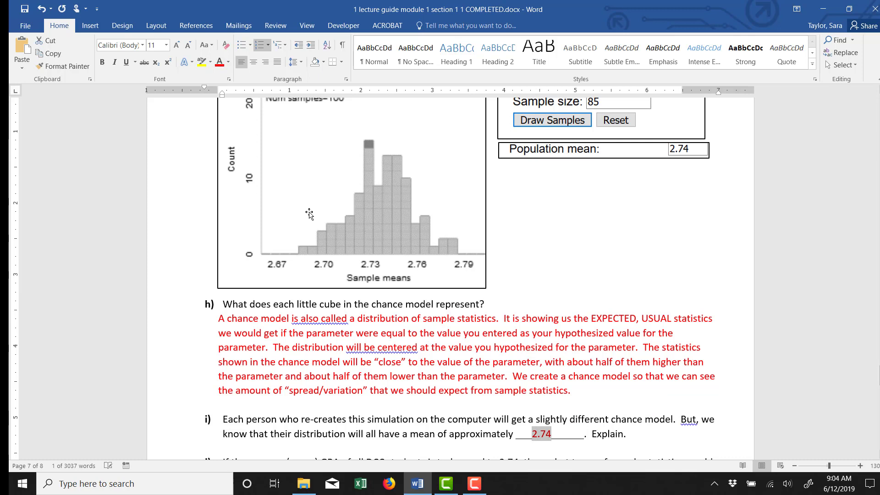
{"action": "mouse_move", "coordinate": [386, 199]}
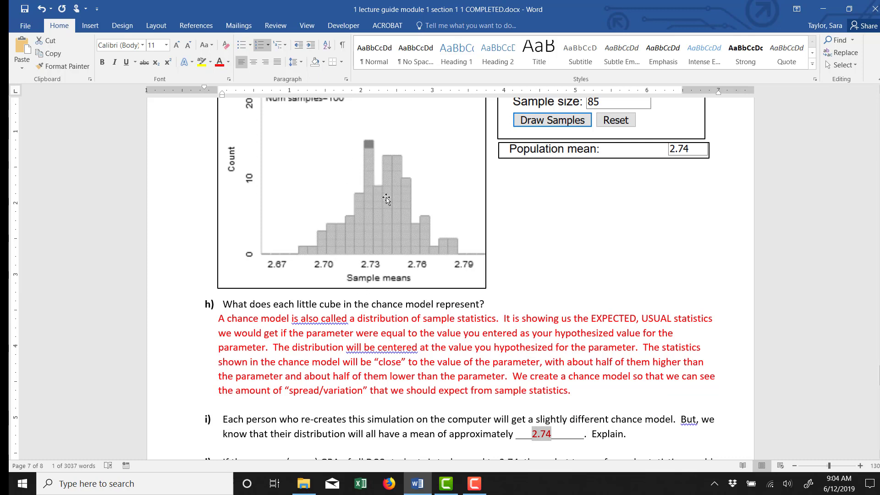
{"action": "mouse_move", "coordinate": [390, 258]}
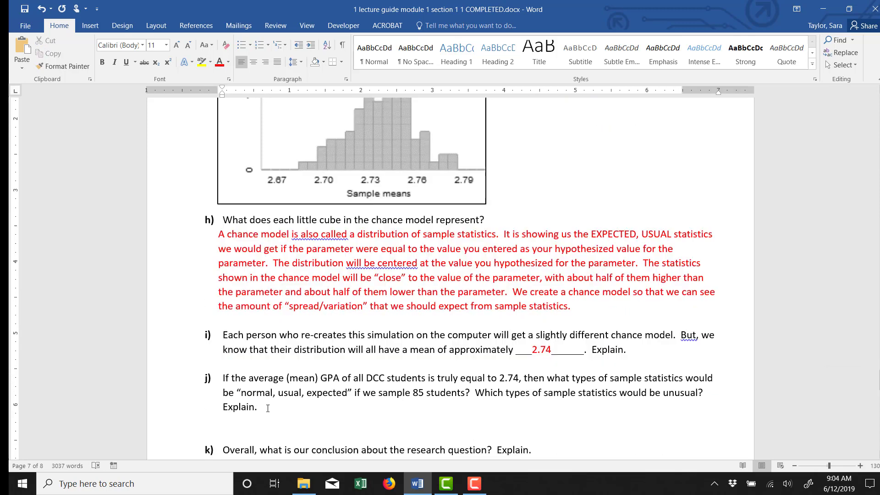
{"action": "left_click", "coordinate": [223, 421]}
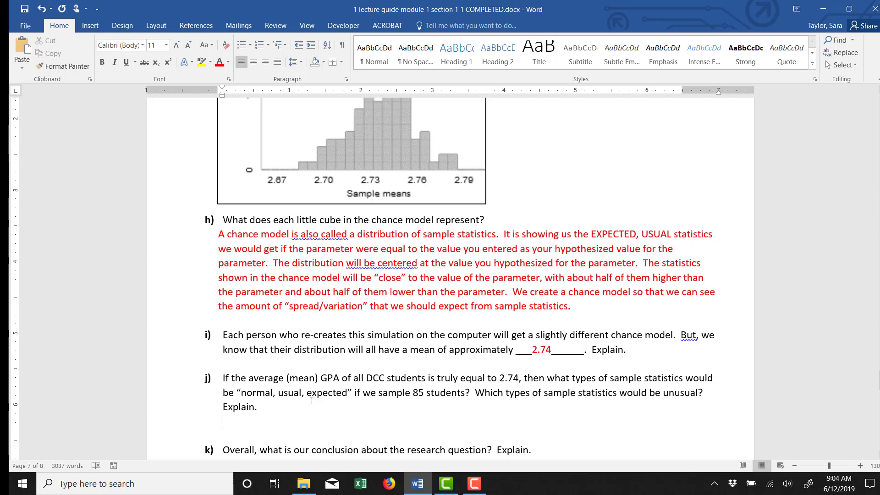
{"action": "mouse_move", "coordinate": [365, 387]}
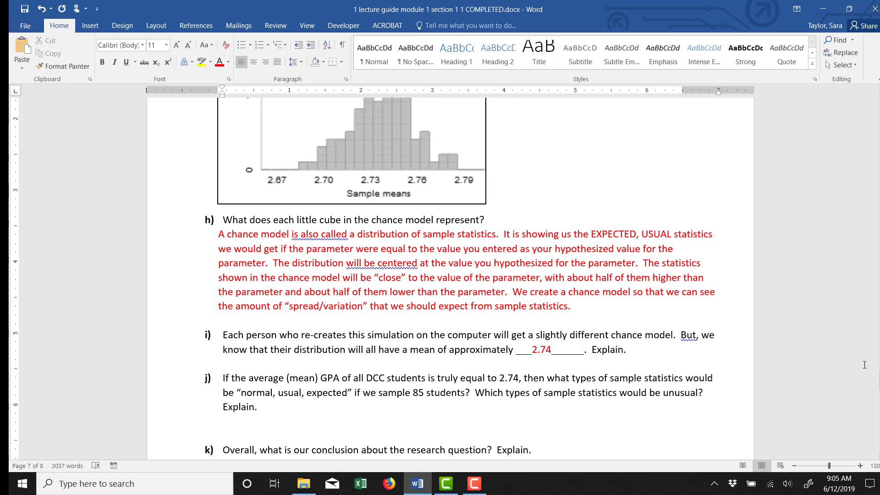
{"action": "mouse_move", "coordinate": [870, 400]}
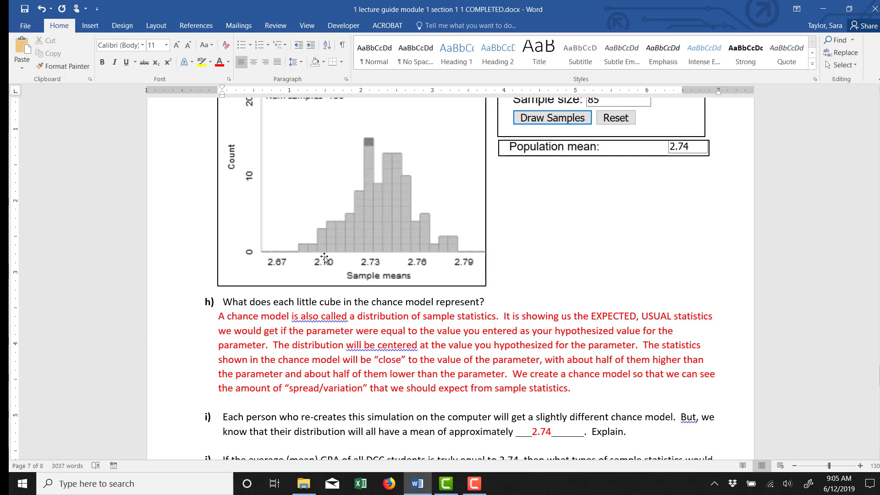
{"action": "mouse_move", "coordinate": [344, 264]}
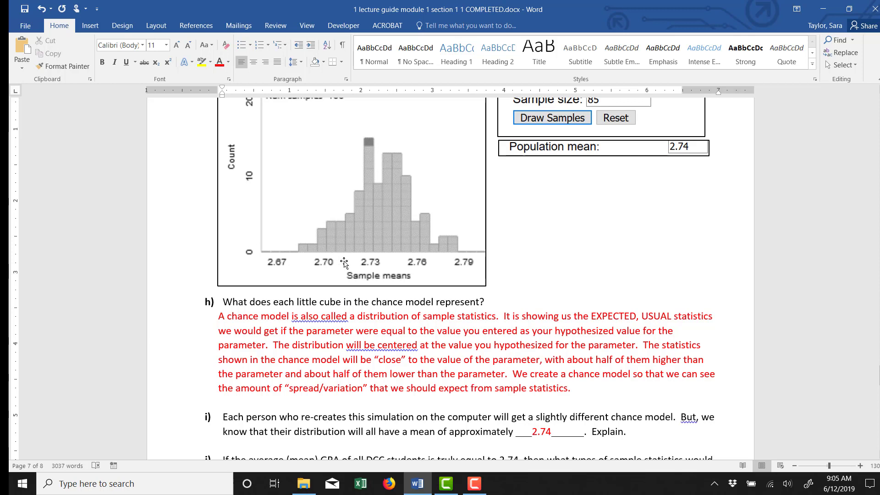
{"action": "mouse_move", "coordinate": [376, 262]}
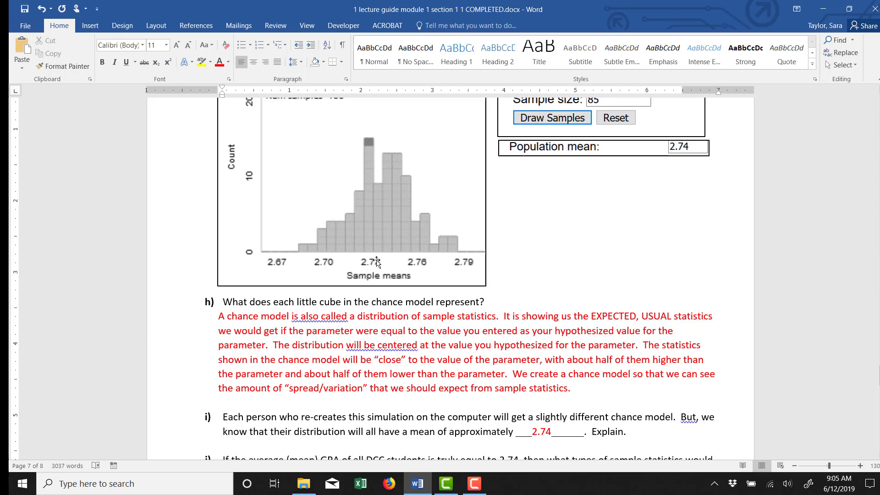
{"action": "mouse_move", "coordinate": [412, 262]}
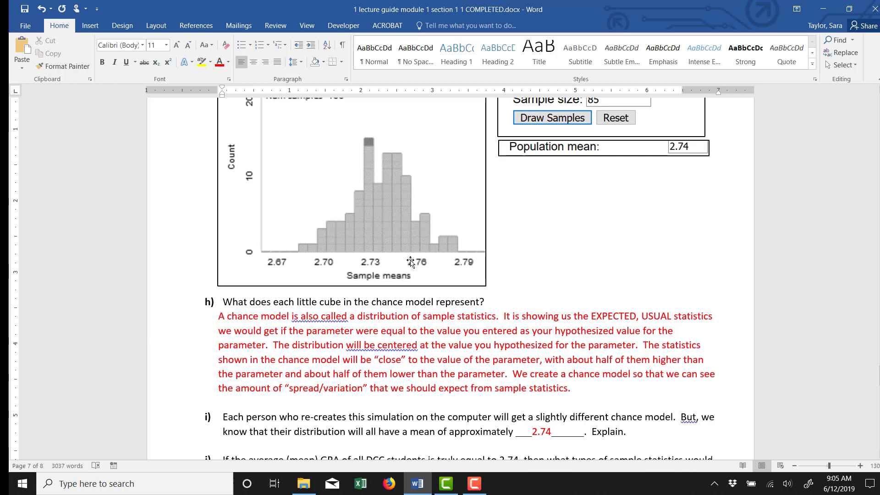
{"action": "mouse_move", "coordinate": [437, 238]}
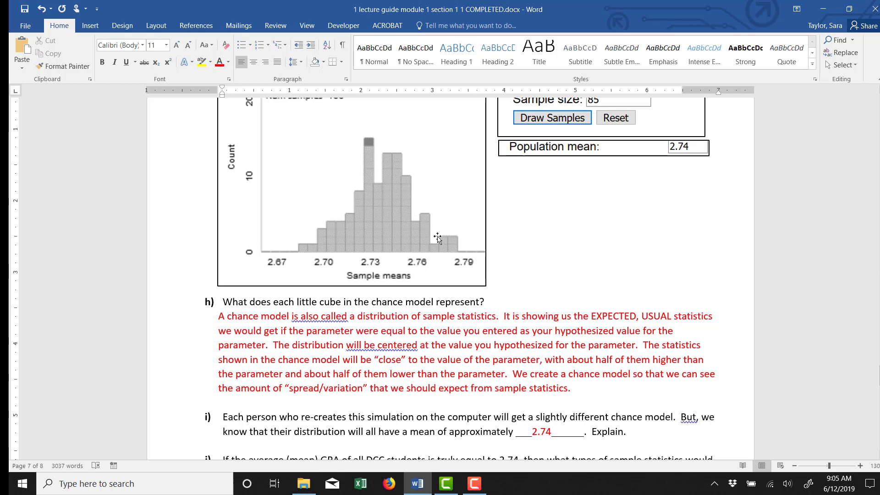
{"action": "mouse_move", "coordinate": [438, 260]}
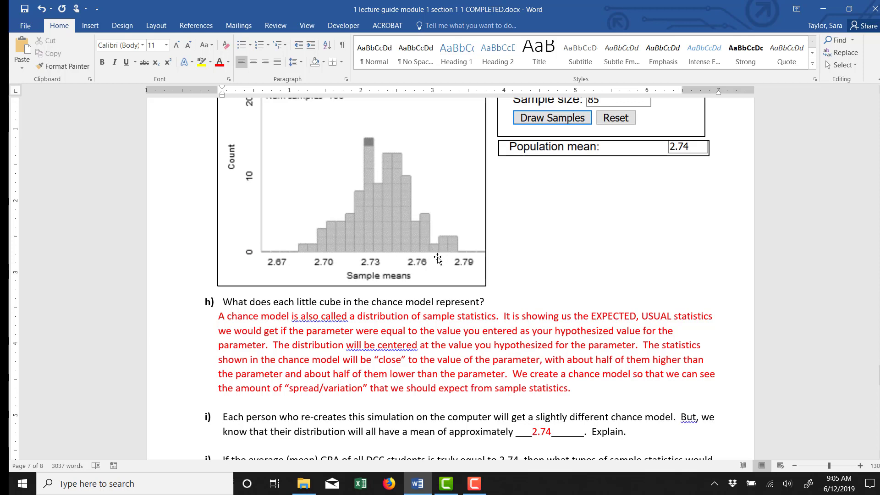
{"action": "mouse_move", "coordinate": [471, 250]}
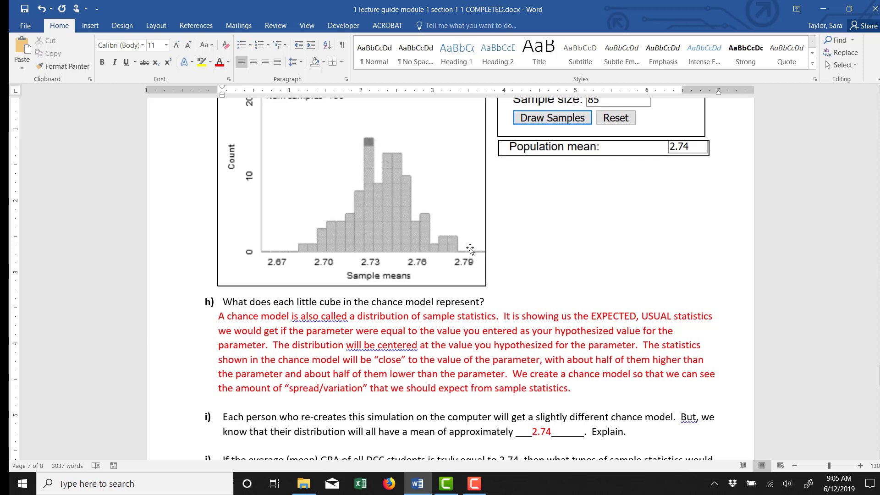
{"action": "mouse_move", "coordinate": [483, 245]}
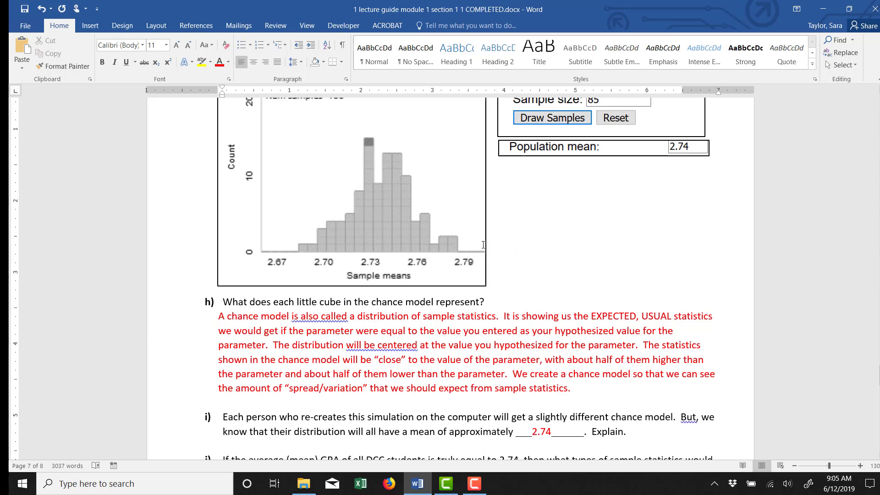
{"action": "mouse_move", "coordinate": [307, 253]}
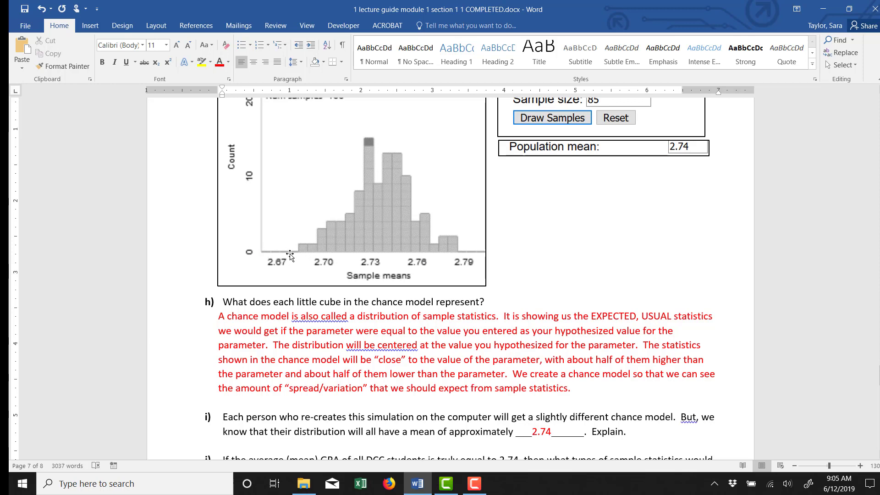
{"action": "mouse_move", "coordinate": [291, 247]}
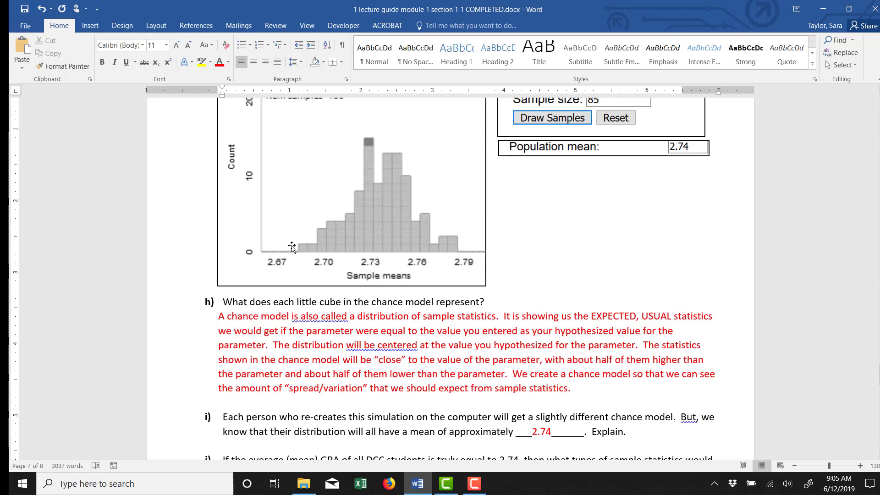
{"action": "mouse_move", "coordinate": [417, 246]}
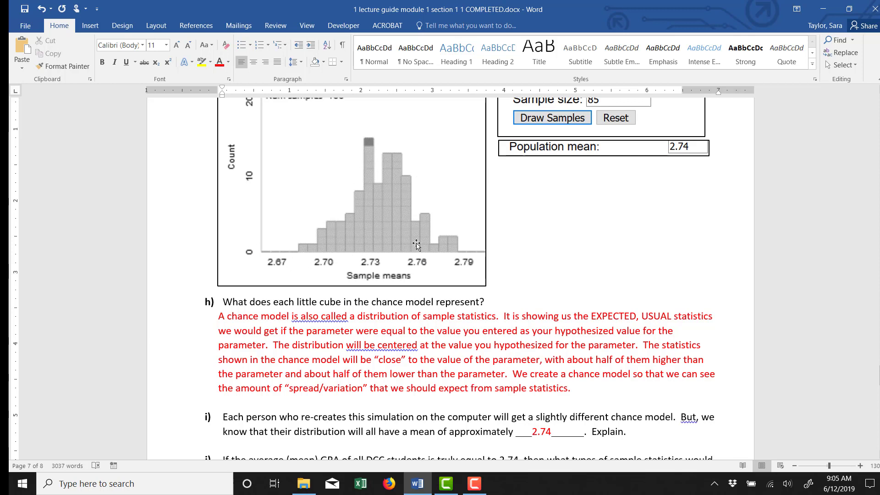
{"action": "mouse_move", "coordinate": [375, 169]}
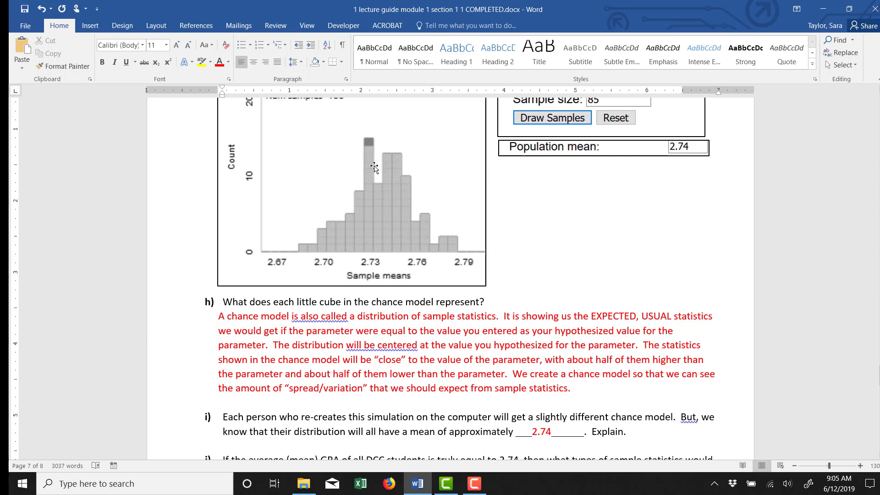
{"action": "mouse_move", "coordinate": [380, 268]}
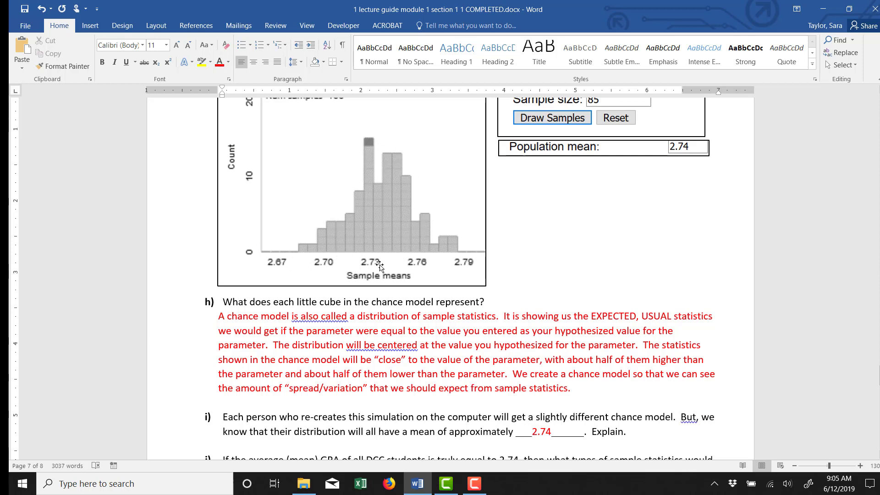
{"action": "mouse_move", "coordinate": [427, 258]}
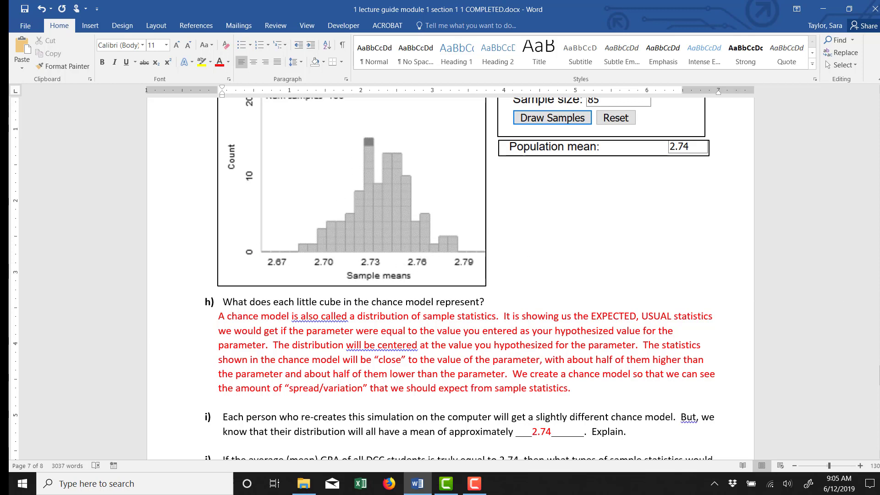
{"action": "mouse_move", "coordinate": [326, 266]}
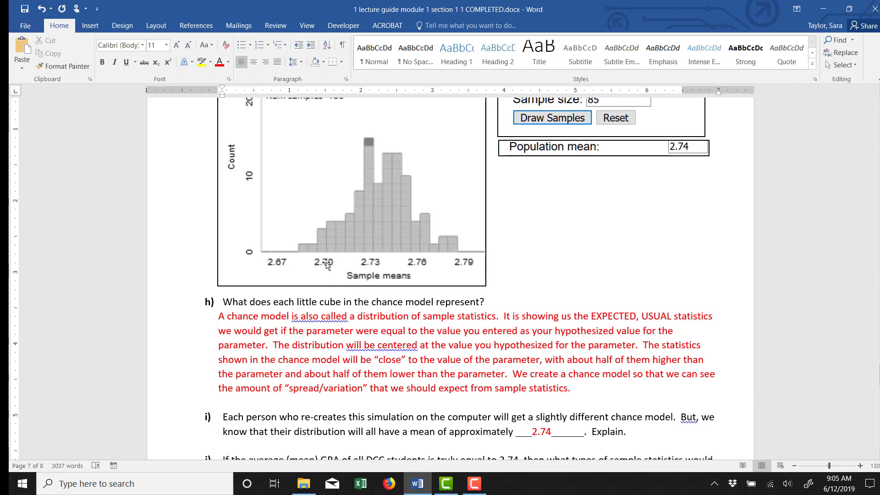
{"action": "mouse_move", "coordinate": [430, 264]}
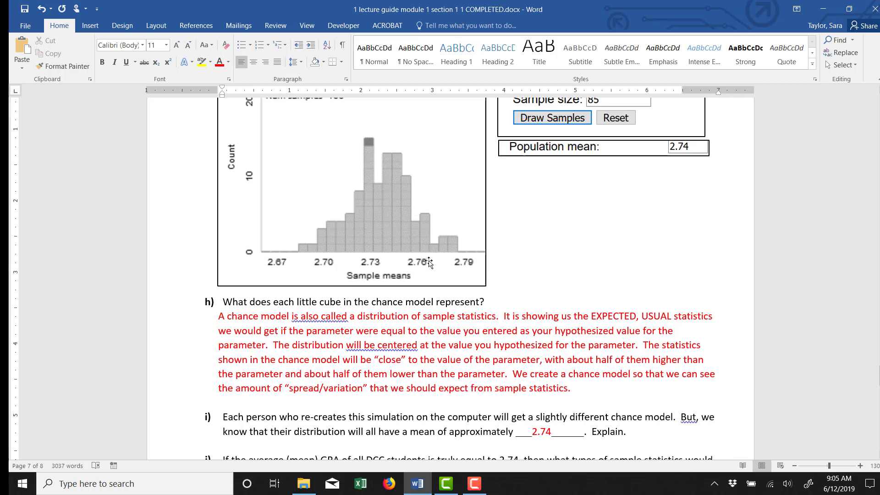
{"action": "mouse_move", "coordinate": [414, 263]}
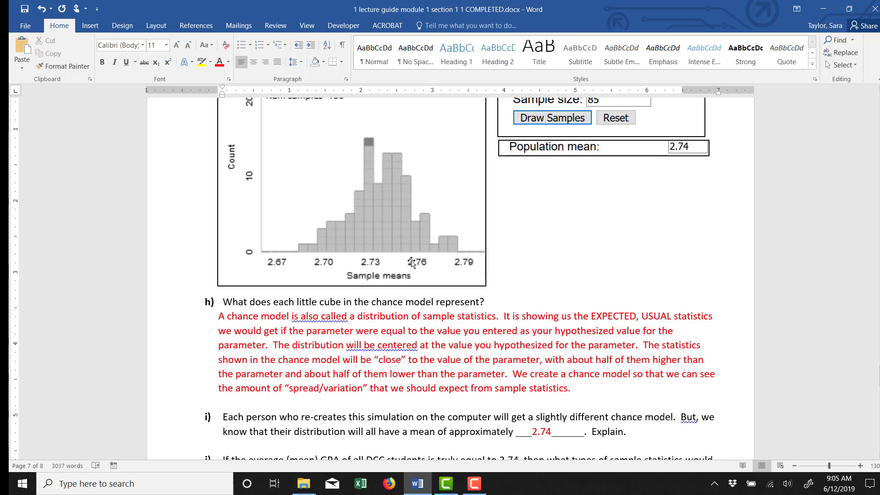
{"action": "mouse_move", "coordinate": [393, 265]}
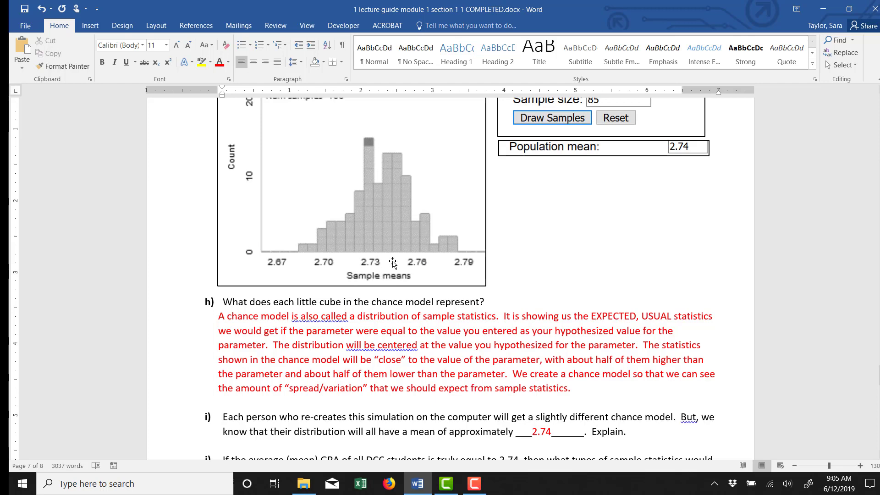
{"action": "mouse_move", "coordinate": [393, 264]}
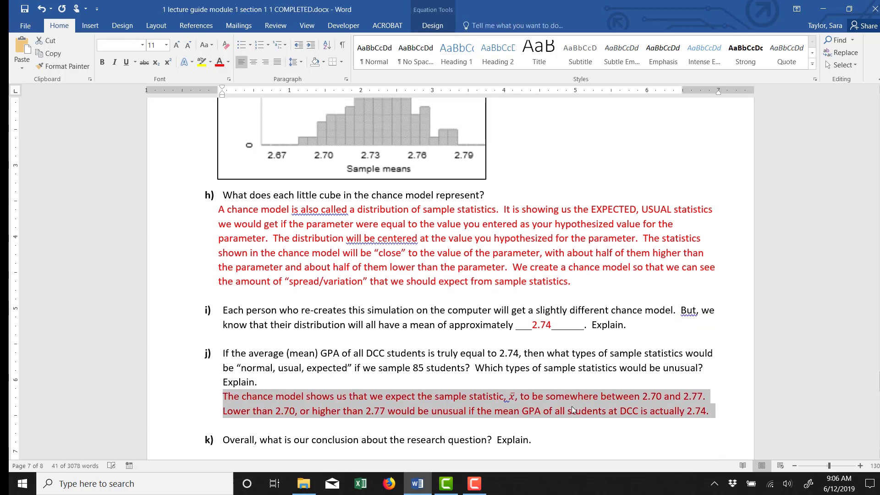
{"action": "mouse_move", "coordinate": [408, 154]}
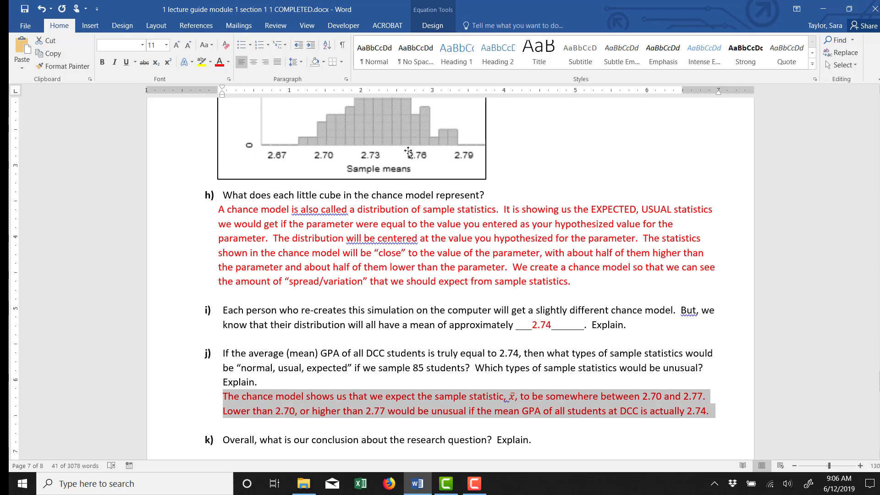
{"action": "mouse_move", "coordinate": [415, 141]}
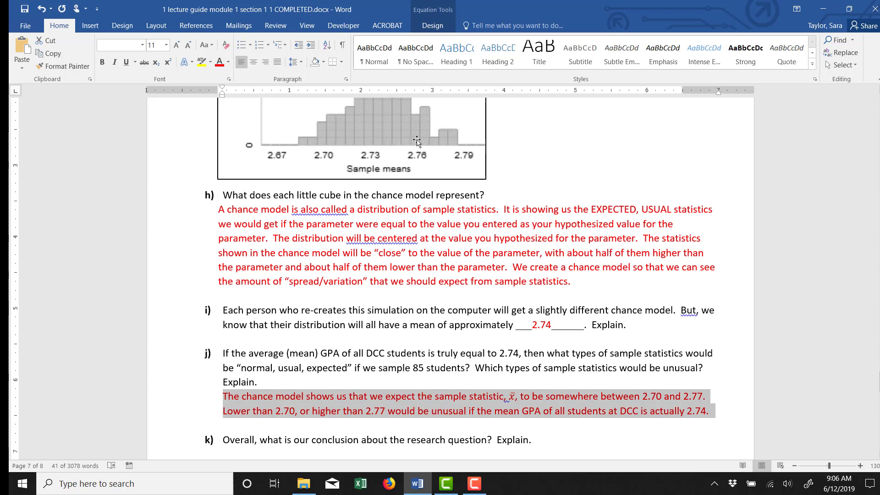
{"action": "mouse_move", "coordinate": [416, 154]}
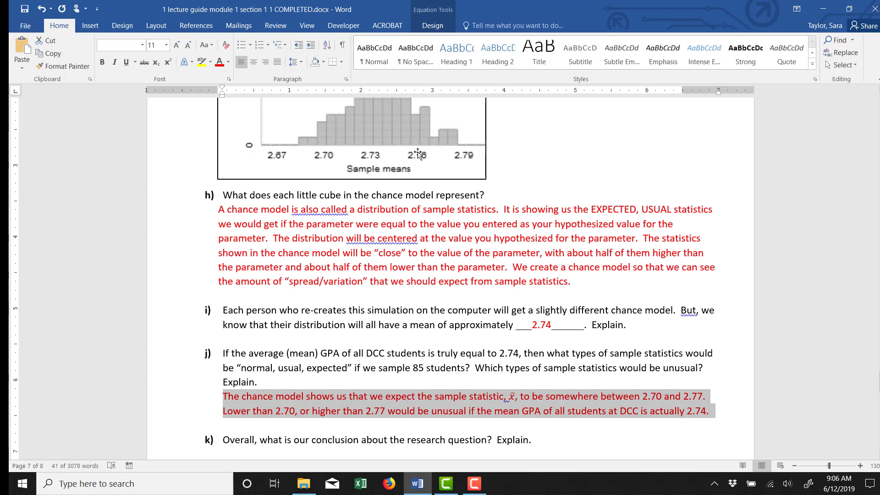
{"action": "mouse_move", "coordinate": [308, 125]}
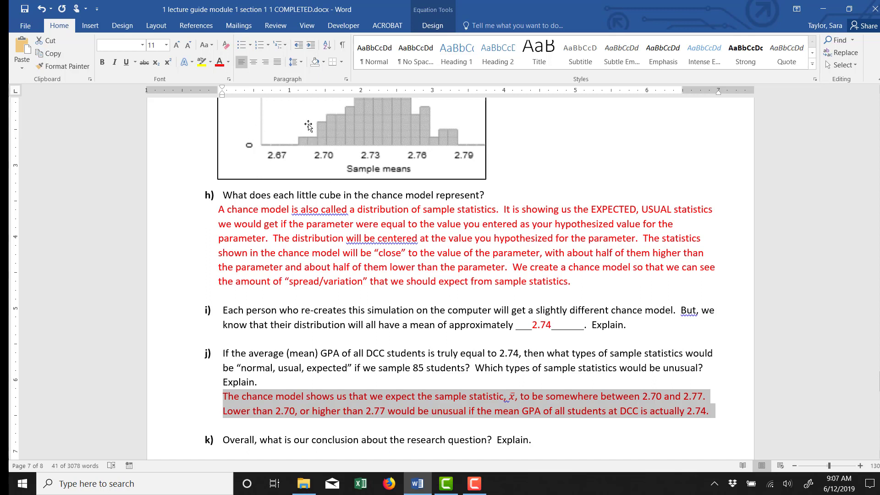
{"action": "mouse_move", "coordinate": [477, 124]}
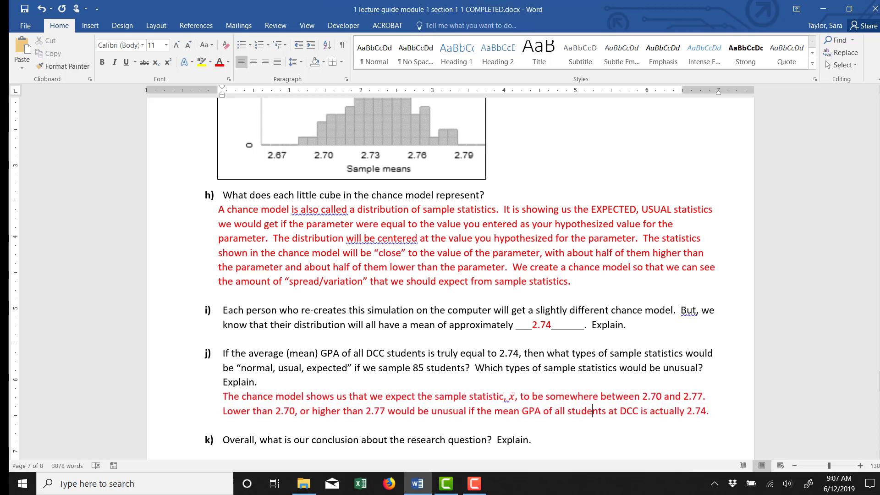
{"action": "scroll", "scroll_direction": "down", "scroll_amount": 3}
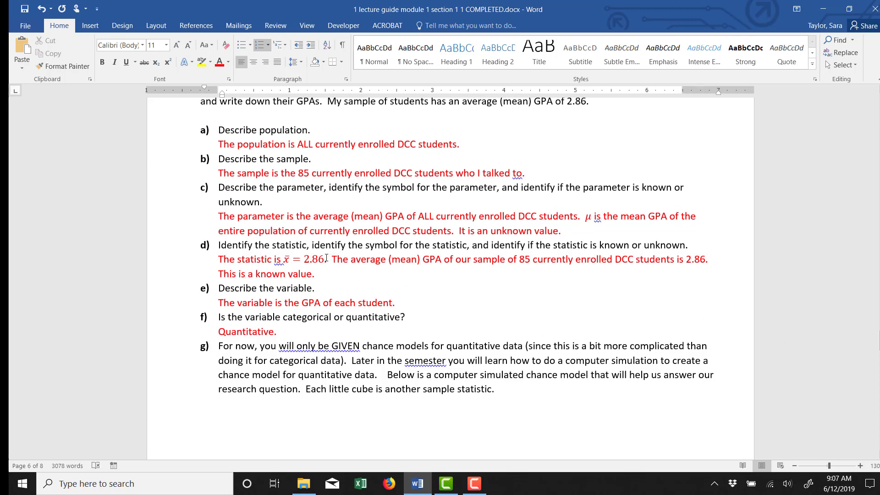
{"action": "left_click", "coordinate": [305, 260]}
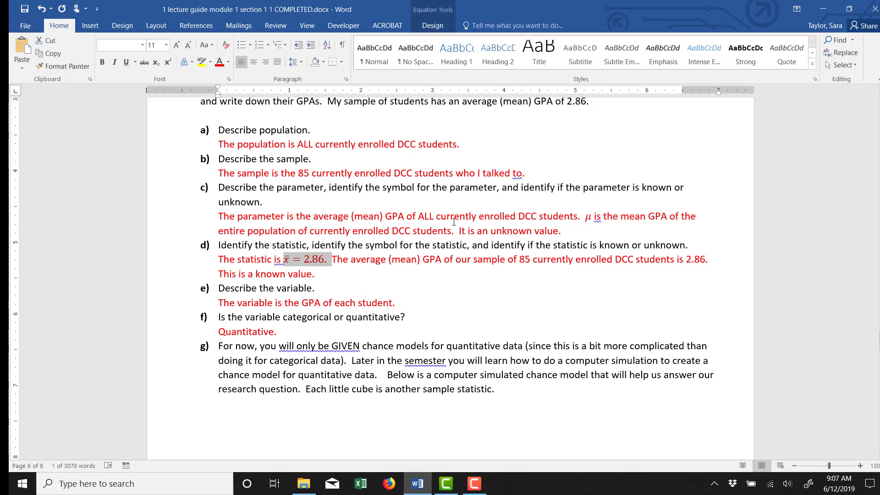
{"action": "left_click", "coordinate": [308, 260]}
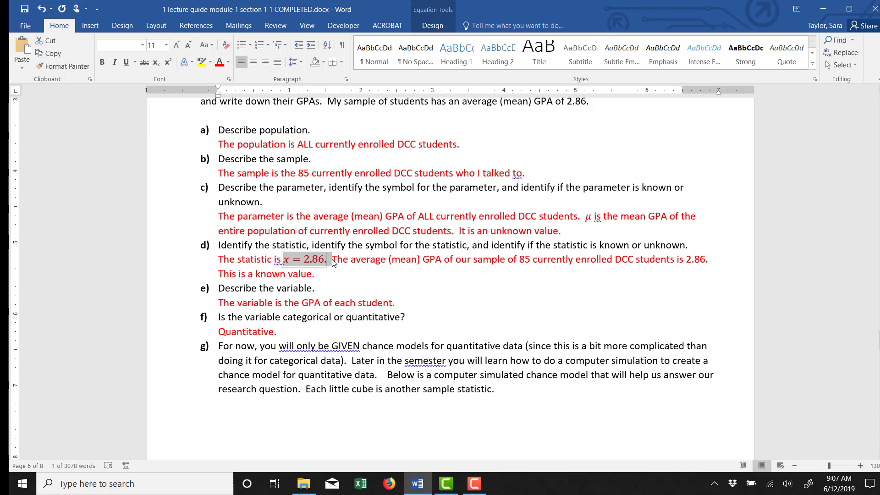
{"action": "scroll", "scroll_direction": "down", "scroll_amount": 3}
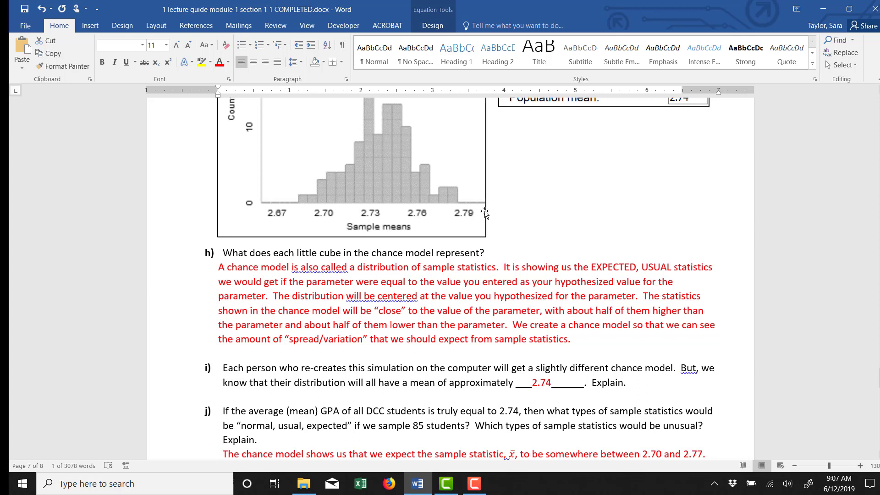
{"action": "mouse_move", "coordinate": [543, 202]}
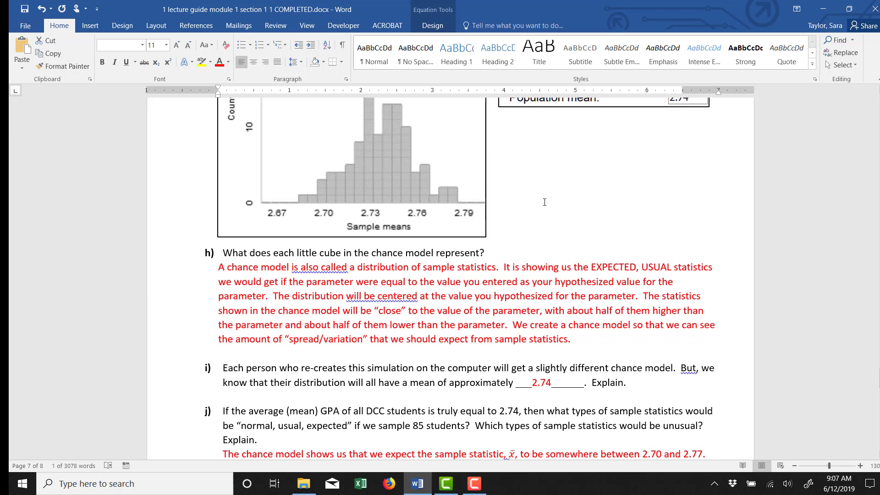
{"action": "mouse_move", "coordinate": [580, 204]}
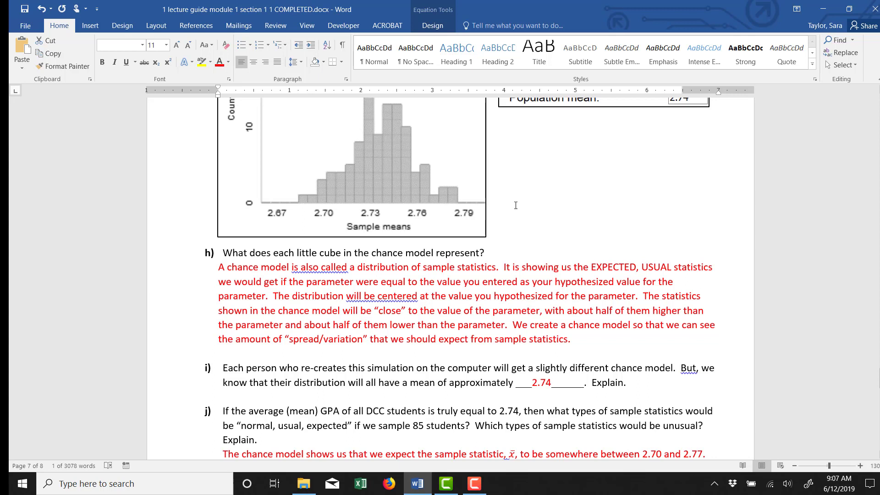
{"action": "mouse_move", "coordinate": [395, 219]}
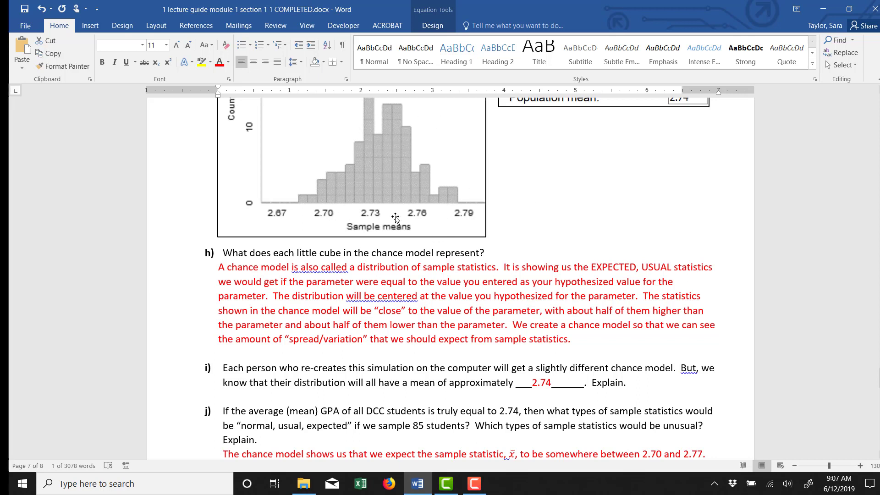
{"action": "mouse_move", "coordinate": [421, 147]}
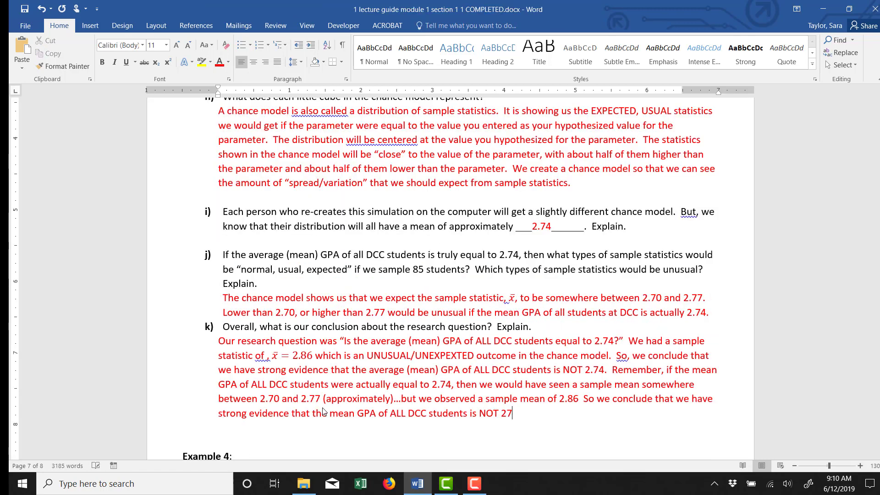
Step: End part k with 'NOT 2.74.' and highlight the research question, x̄ = 2.86, and the conclusion
{"action": "type", "text": ".74."}
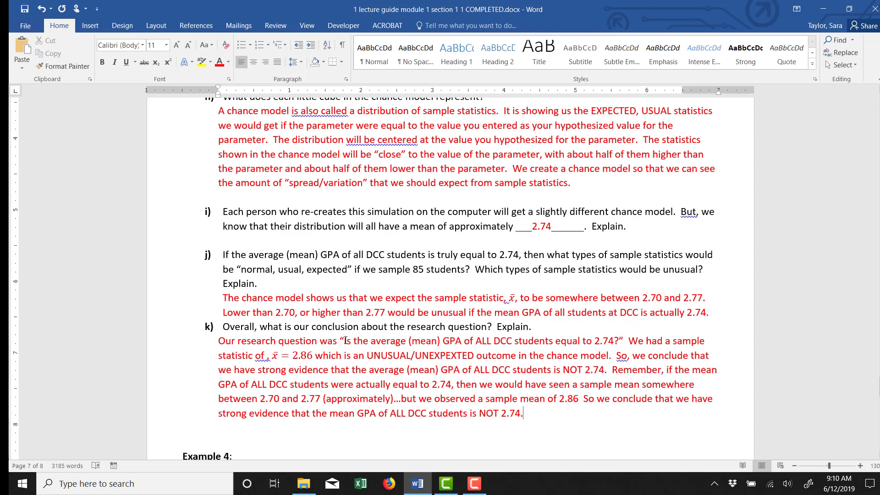
{"action": "left_click_drag", "start_coordinate": [345, 341], "coordinate": [553, 341]}
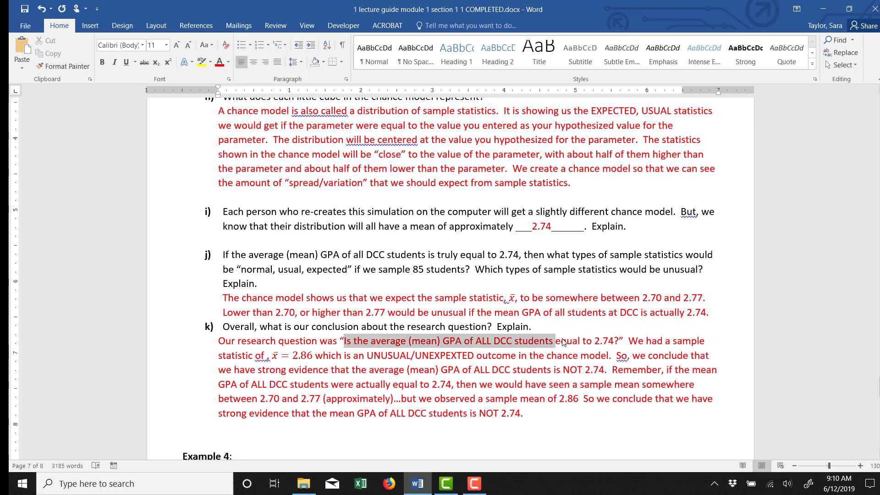
{"action": "left_click_drag", "start_coordinate": [561, 341], "coordinate": [610, 341]}
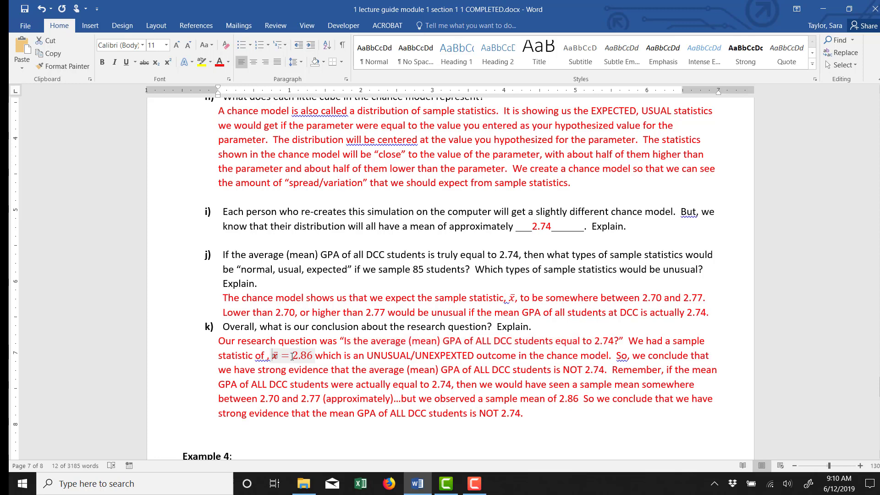
{"action": "left_click", "coordinate": [296, 354]}
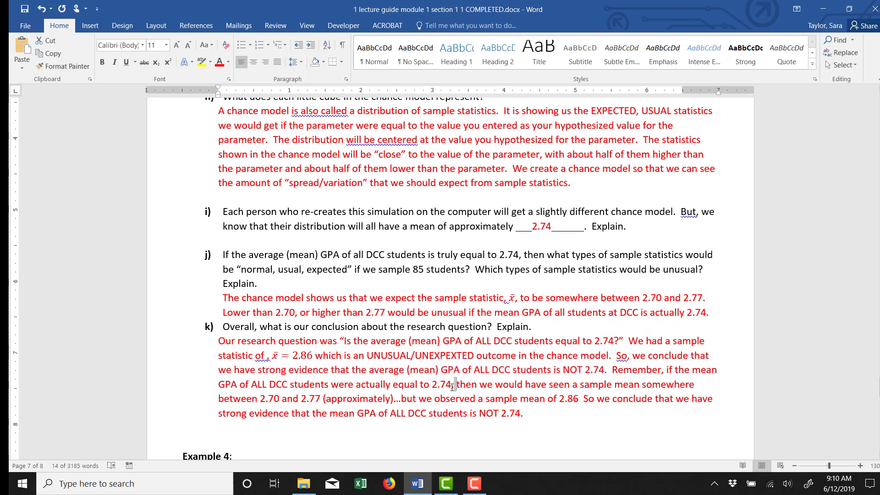
{"action": "left_click_drag", "start_coordinate": [460, 384], "coordinate": [391, 399]}
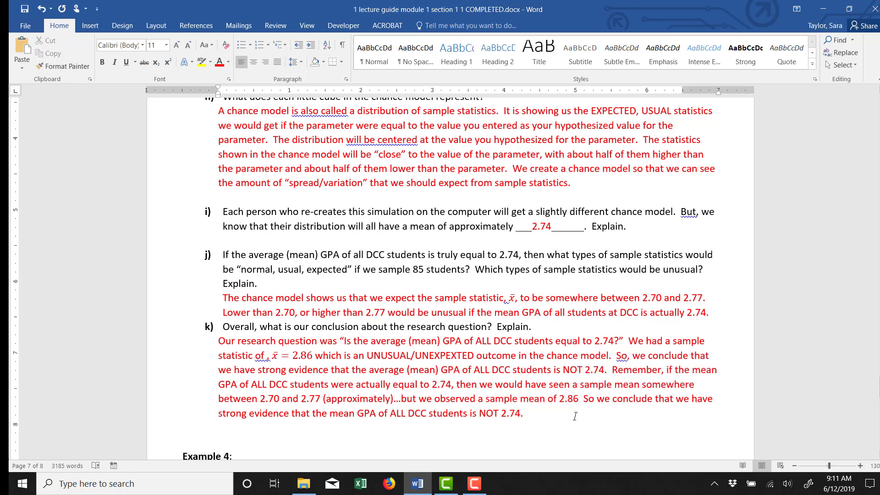
{"action": "left_click_drag", "start_coordinate": [583, 399], "coordinate": [522, 413]}
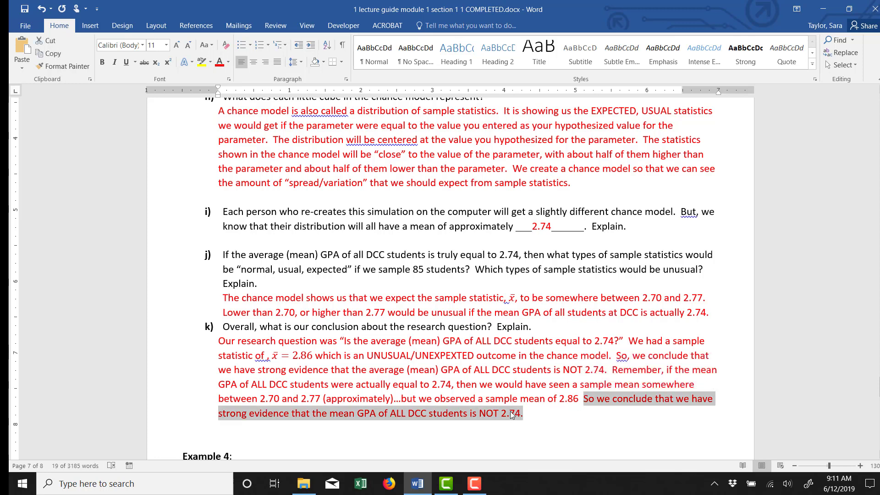